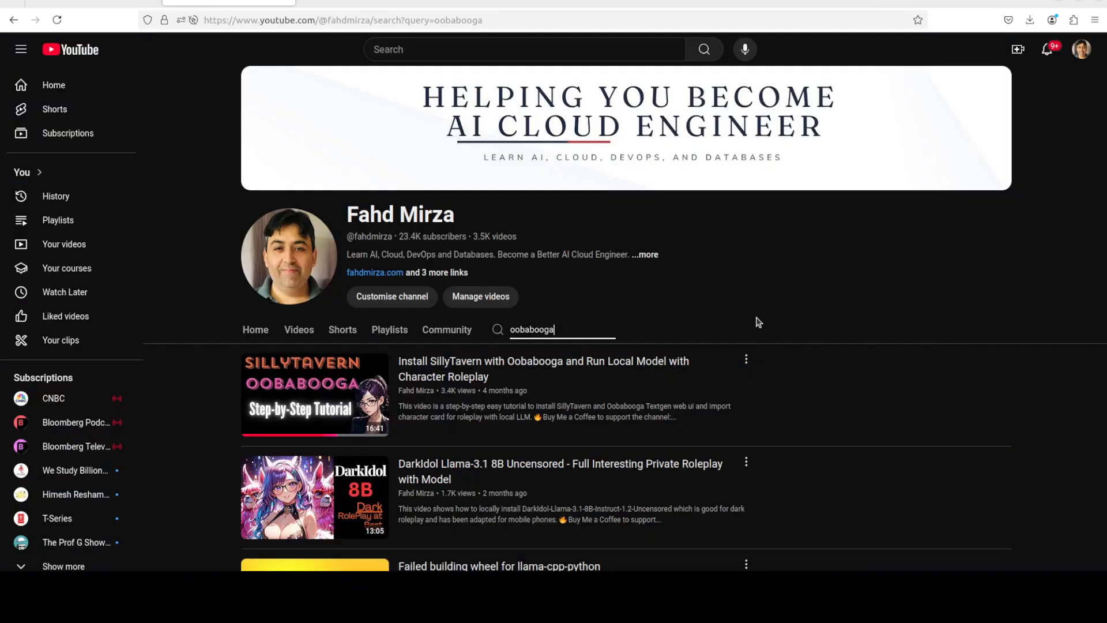
pyautogui.moveTo(557, 329)
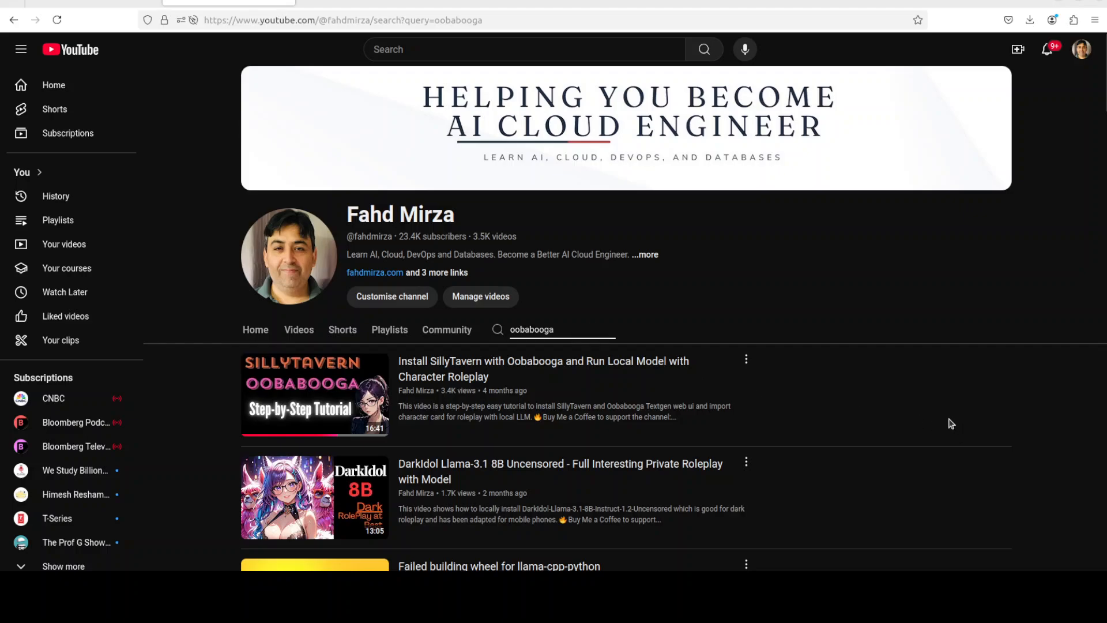
pyautogui.moveTo(314, 393)
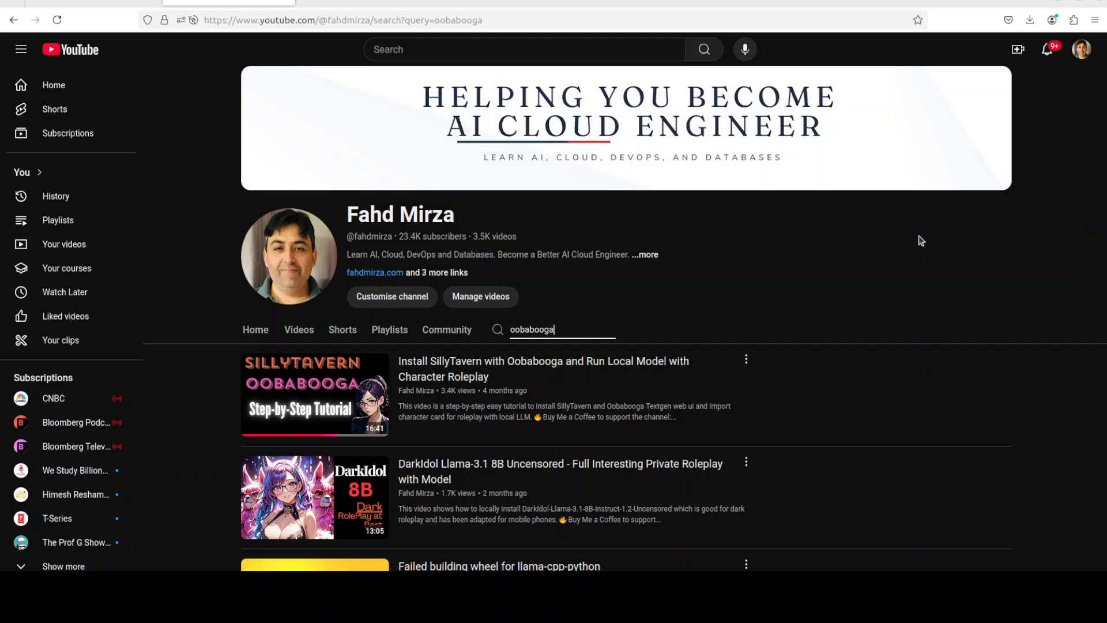
pyautogui.moveTo(920, 422)
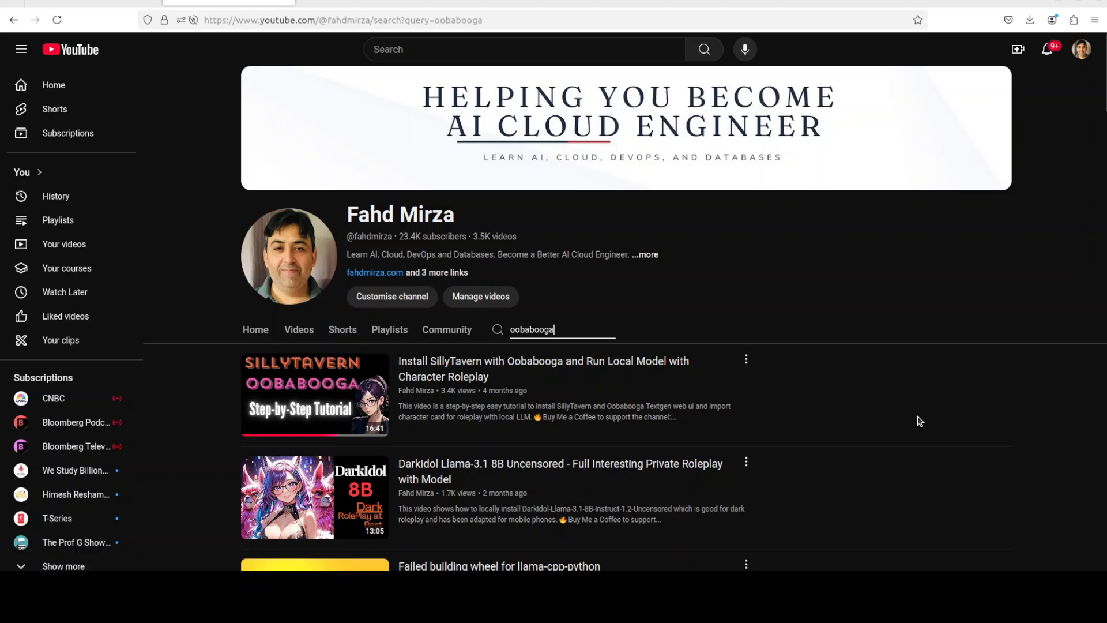
pyautogui.moveTo(761, 297)
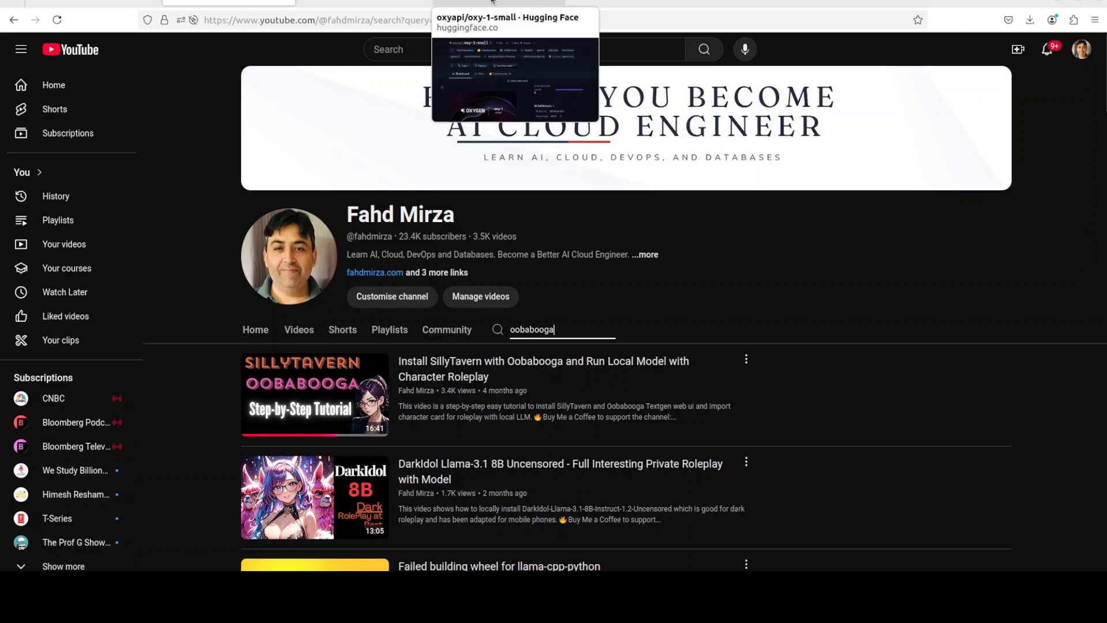
# Step: Review the oxyapi/oxy-1-small model card, then view the loaded model in text-generation-webui
pyautogui.click(506, 17)
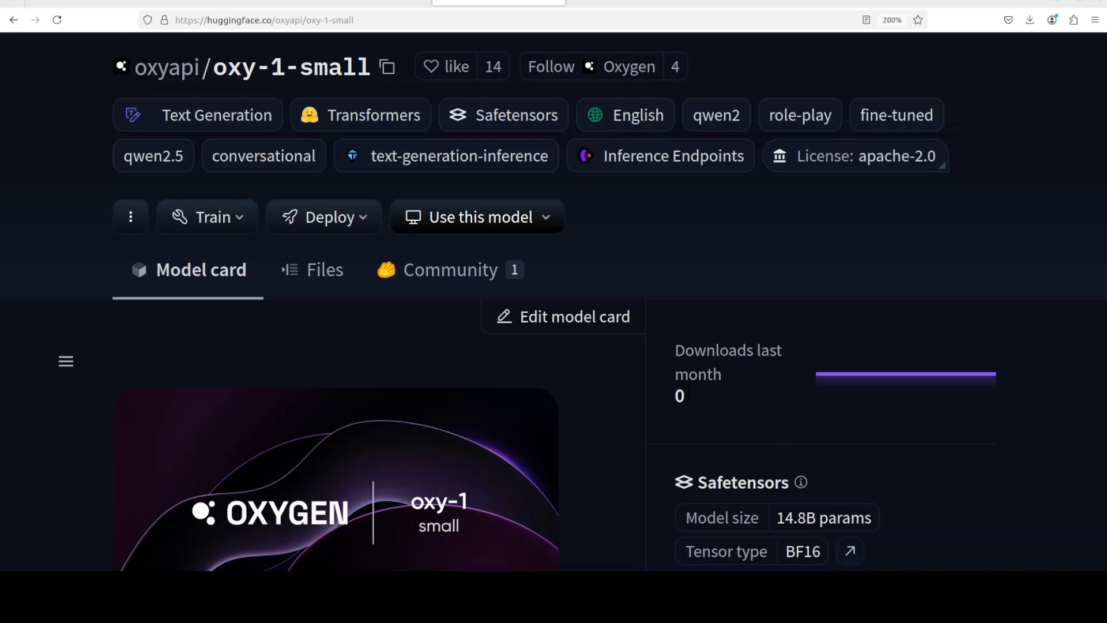
pyautogui.click(447, 67)
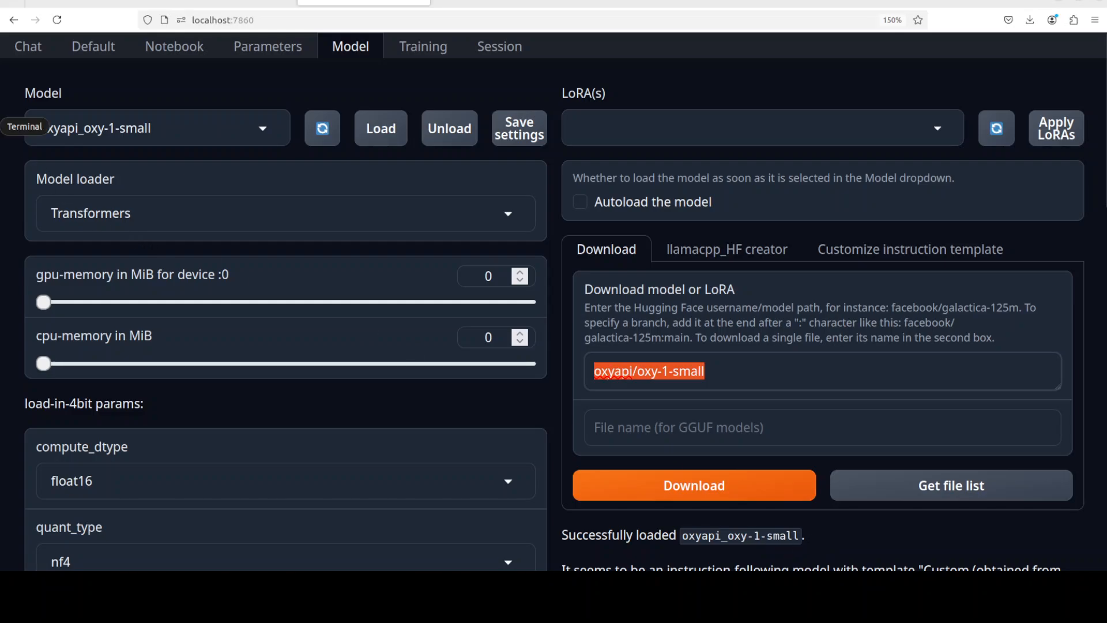
pyautogui.click(25, 127)
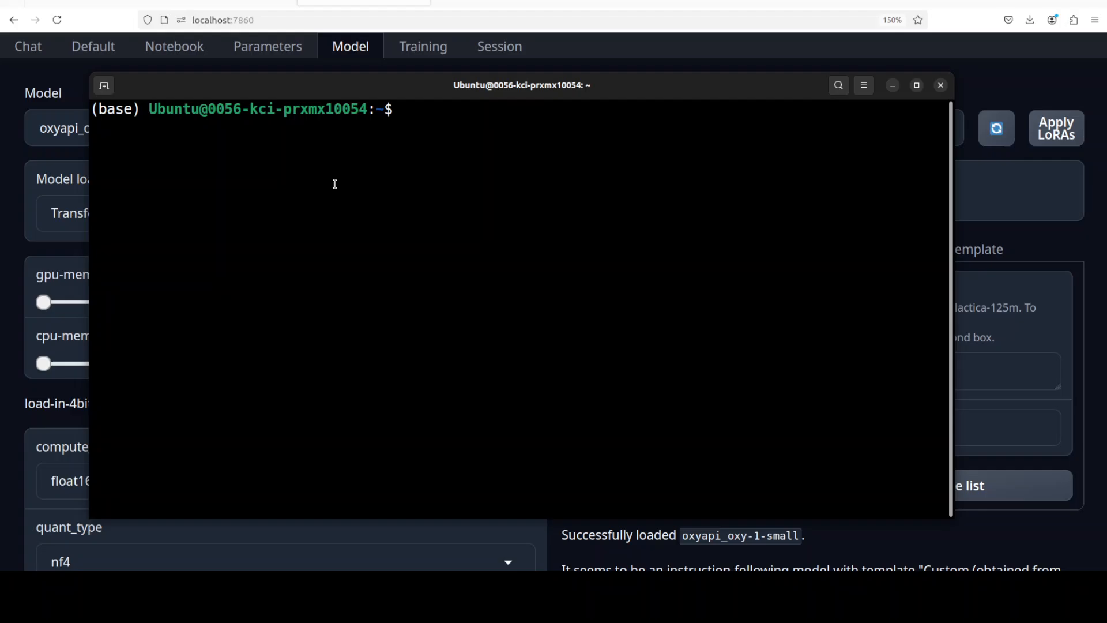
pyautogui.write('nvidia-smi')
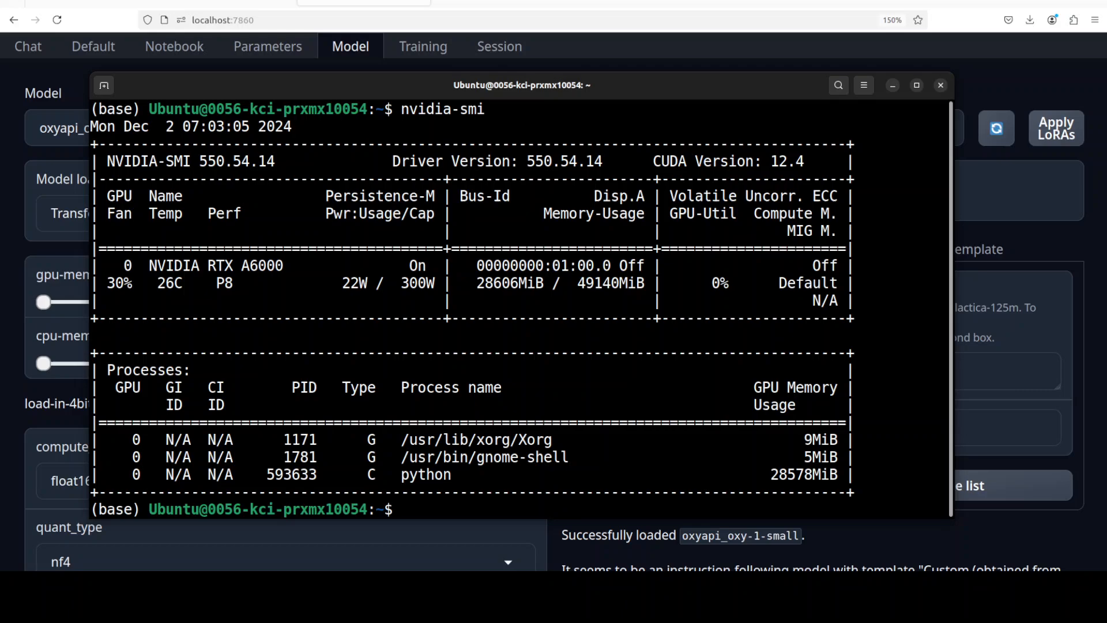
pyautogui.write('ce')
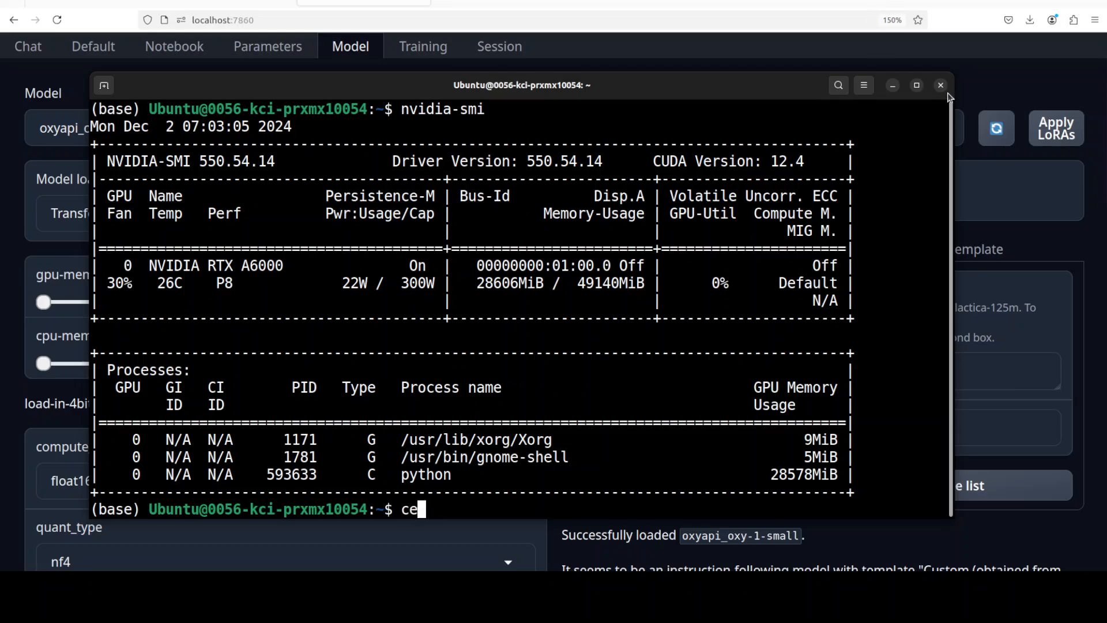
pyautogui.click(940, 84)
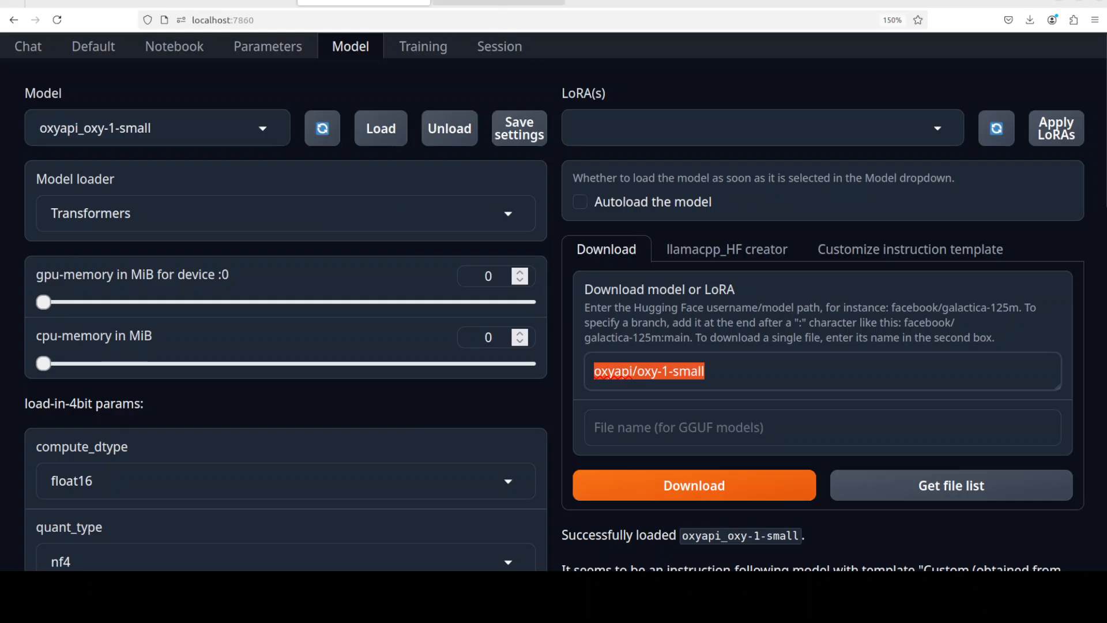
pyautogui.moveTo(650, 2)
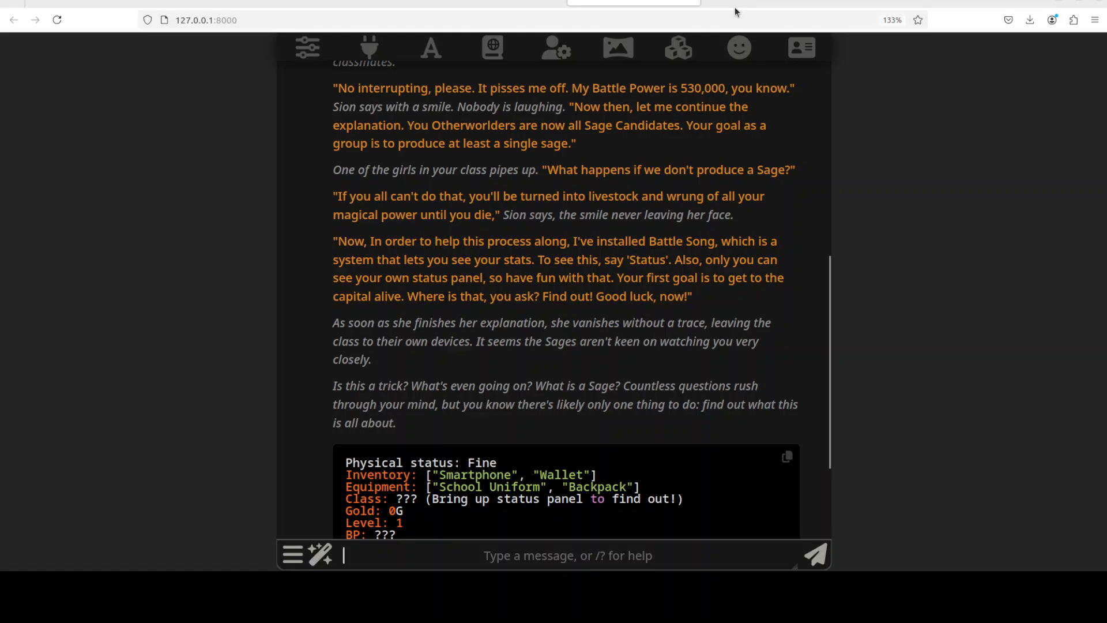
pyautogui.moveTo(977, 286)
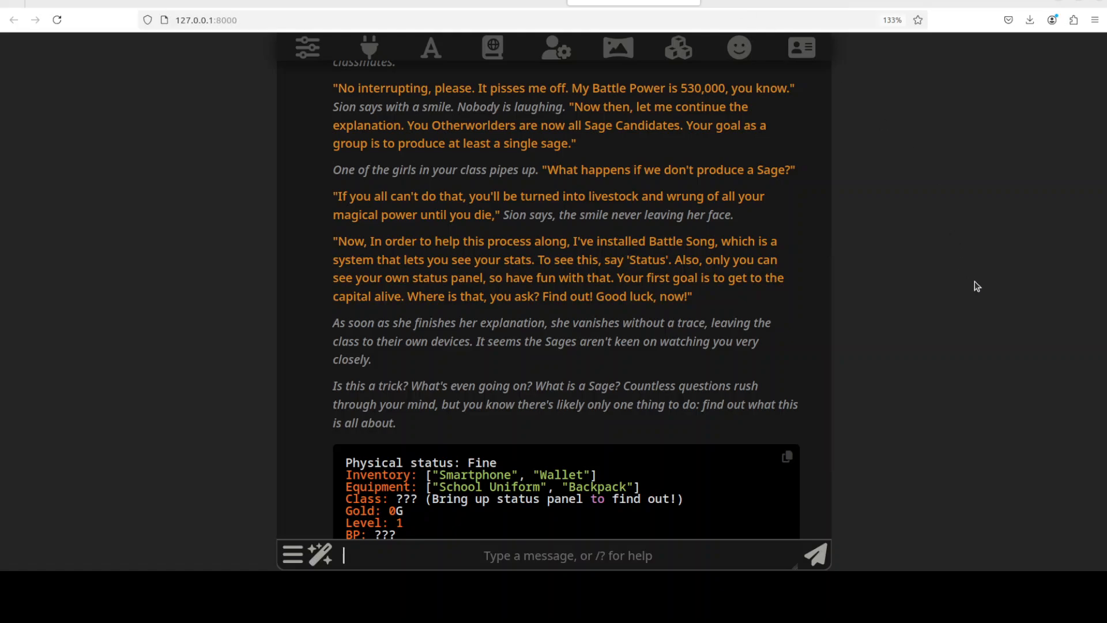
pyautogui.moveTo(850, 100)
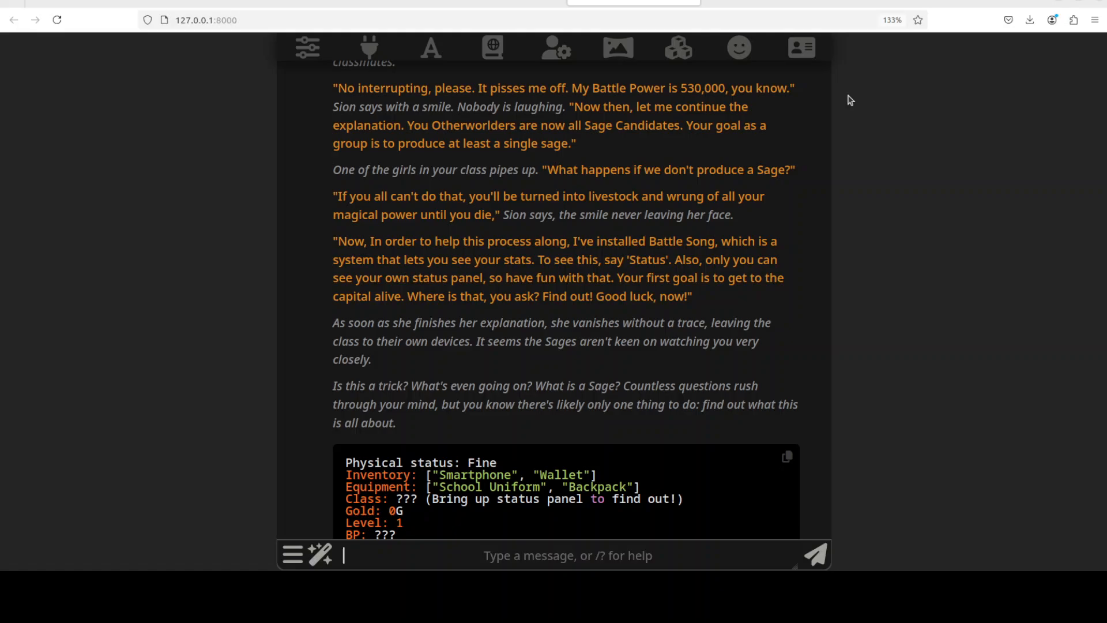
# Step: Check API Connections shows oxyapi_oxy-1-small connected via the local server
pyautogui.click(368, 47)
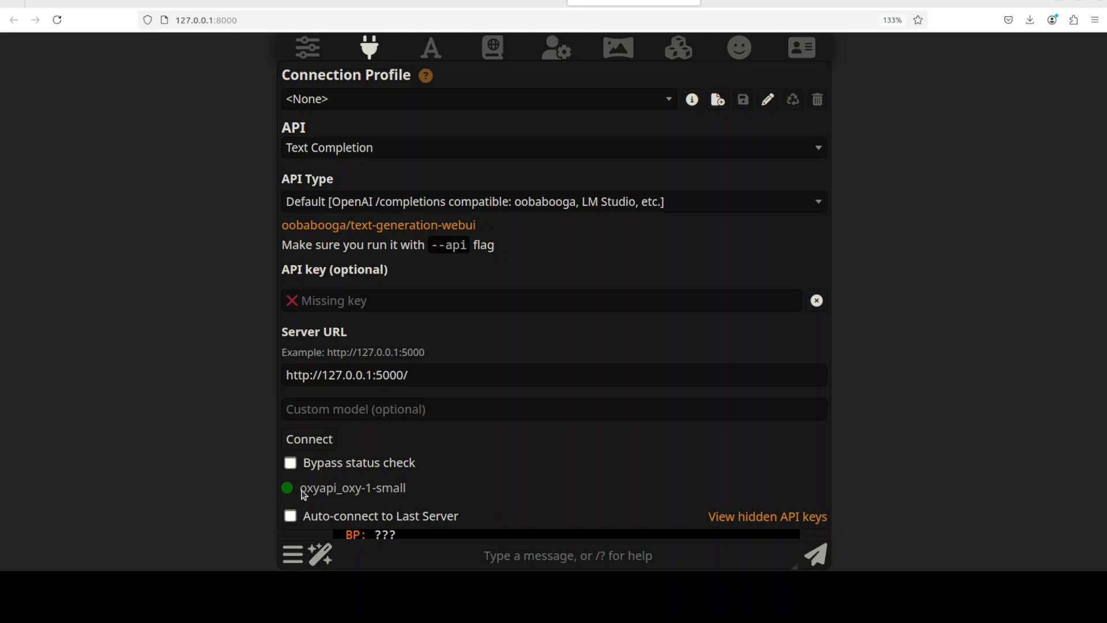
pyautogui.doubleClick(352, 487)
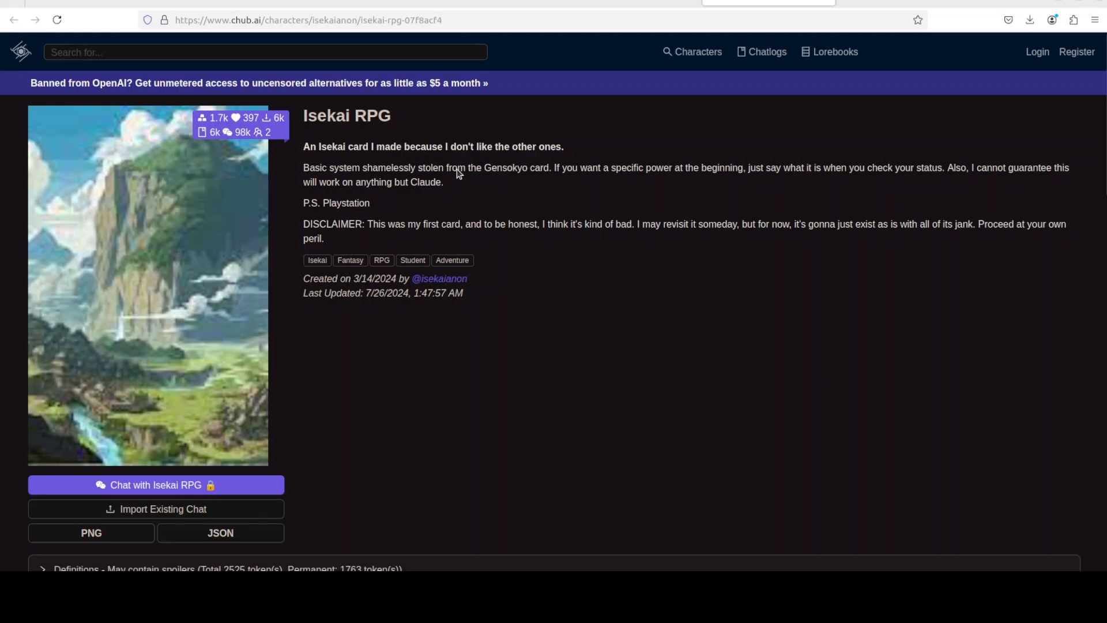
pyautogui.moveTo(863, 195)
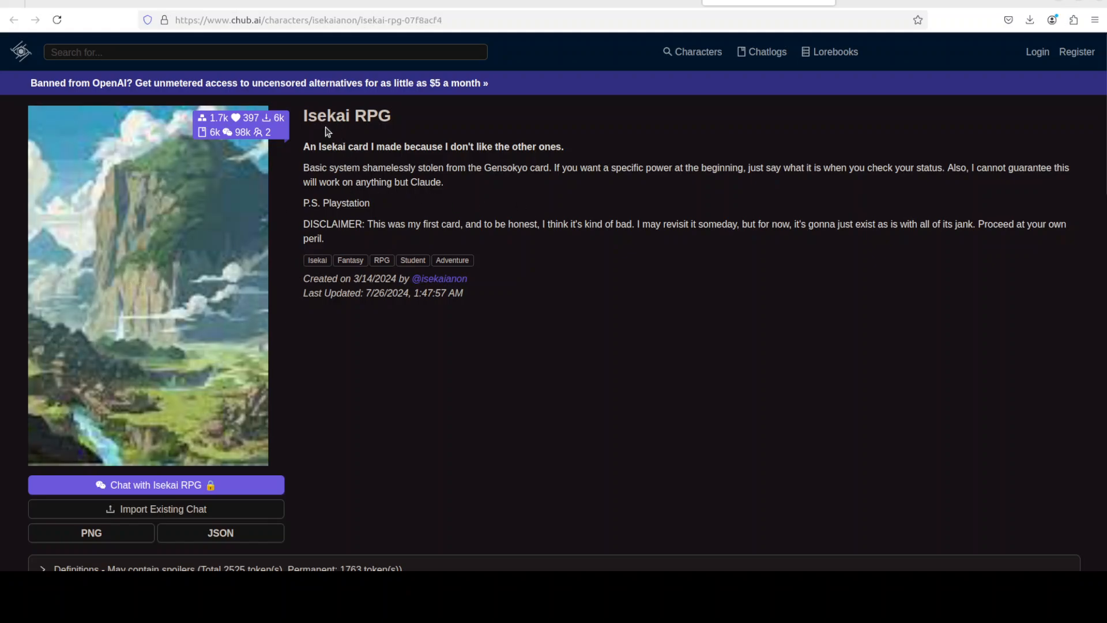
pyautogui.moveTo(314, 132)
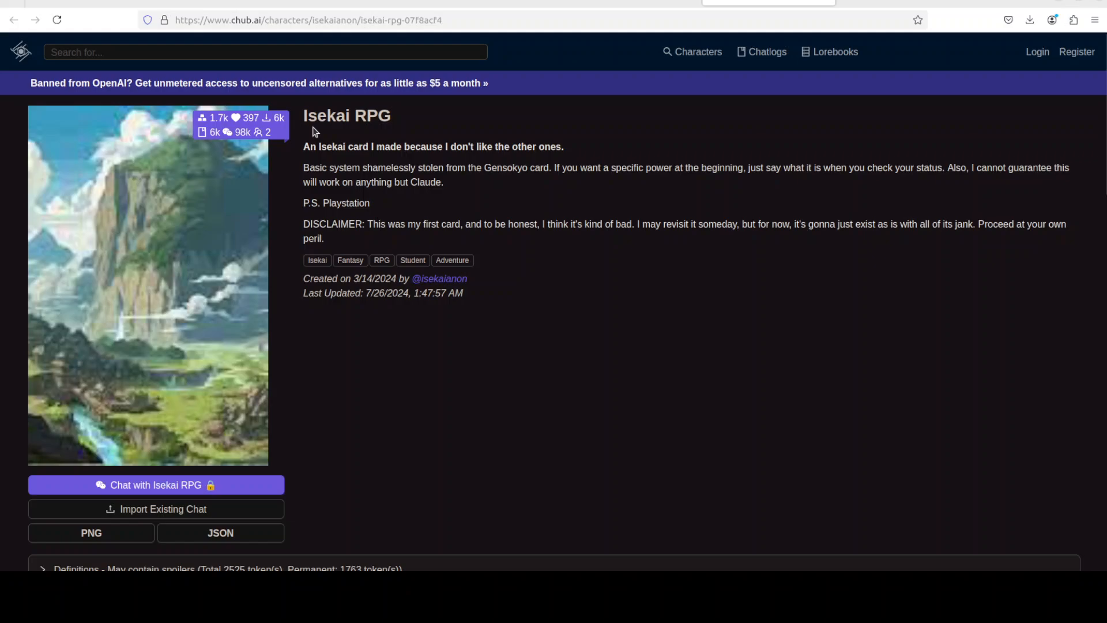
pyautogui.moveTo(445, 167)
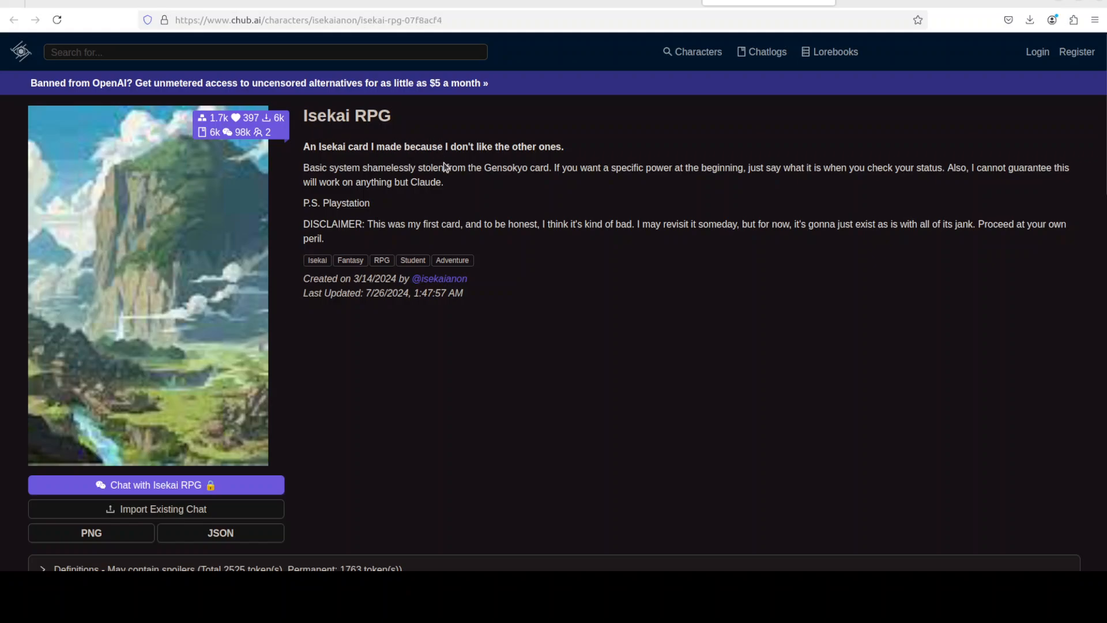
pyautogui.moveTo(465, 181)
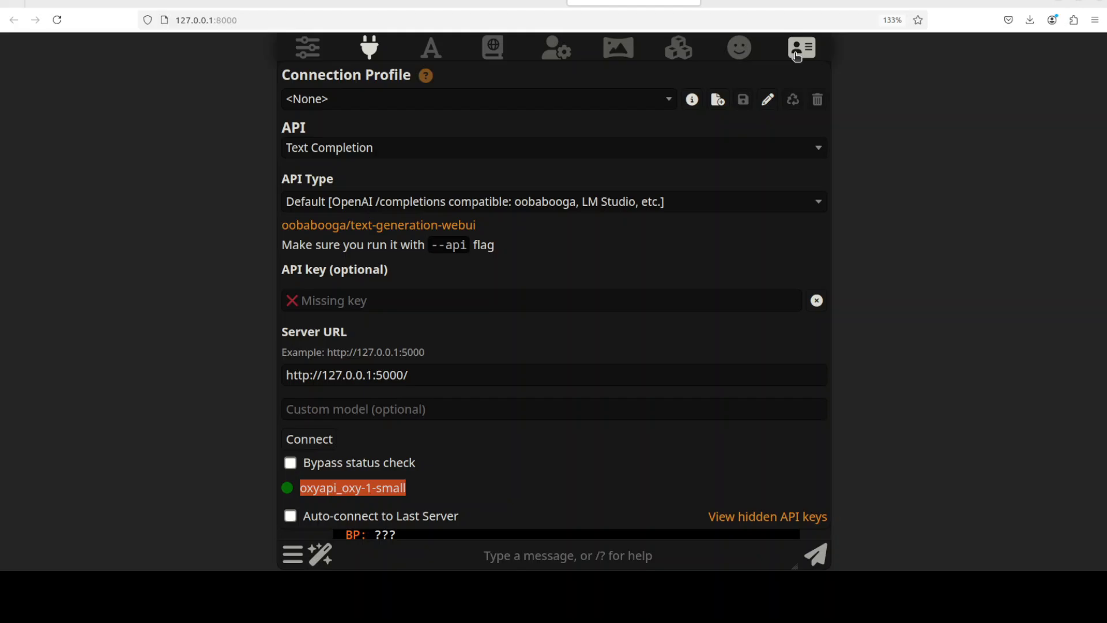
pyautogui.click(802, 47)
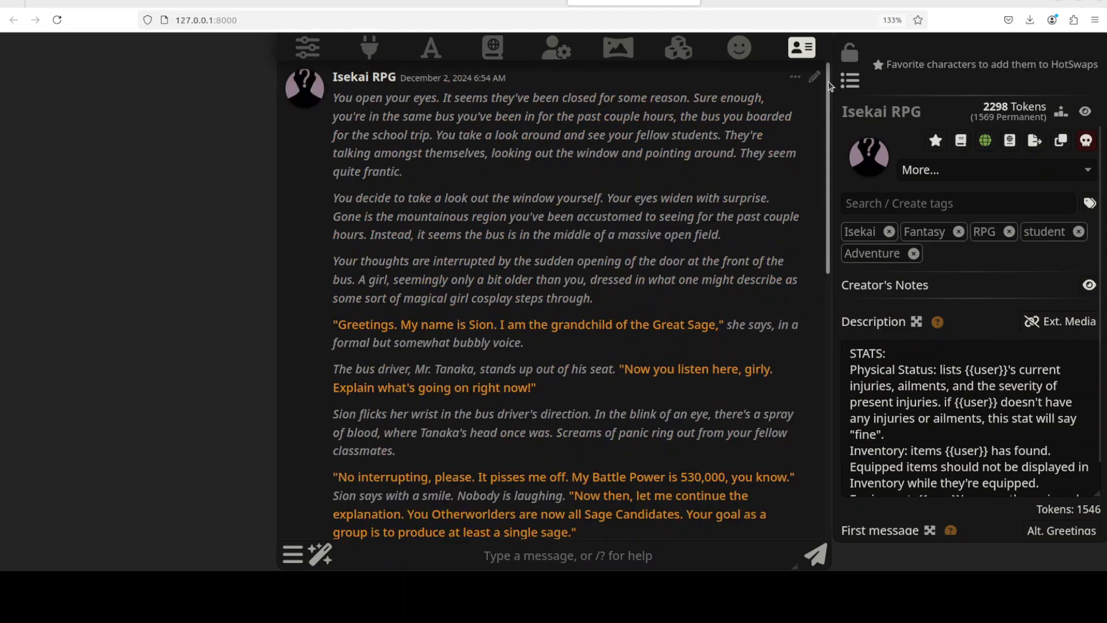
pyautogui.click(800, 47)
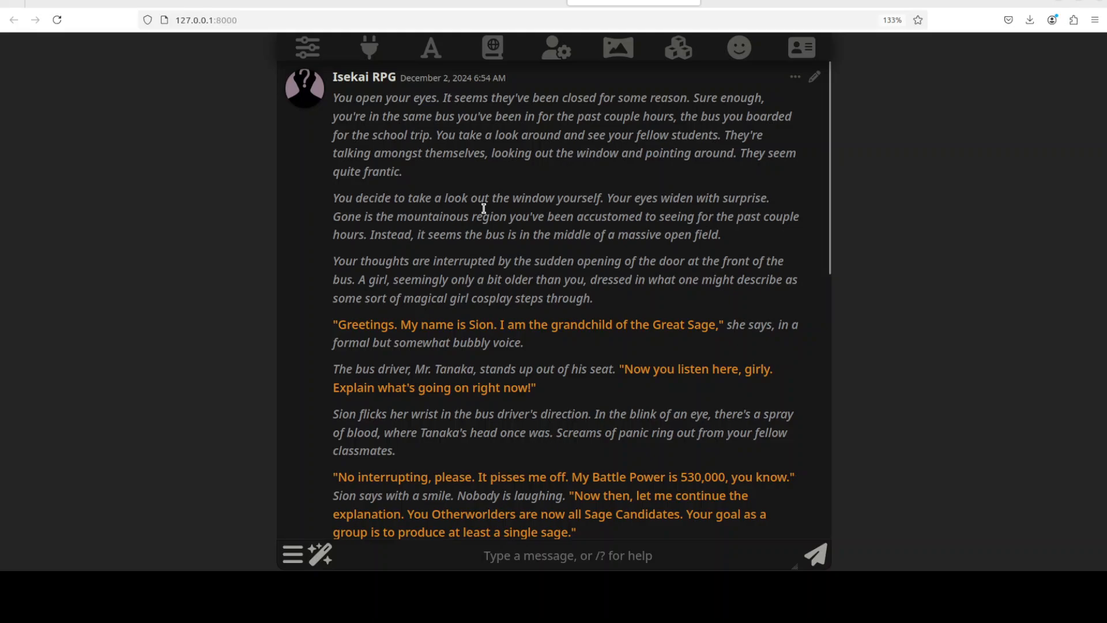
pyautogui.moveTo(340, 100)
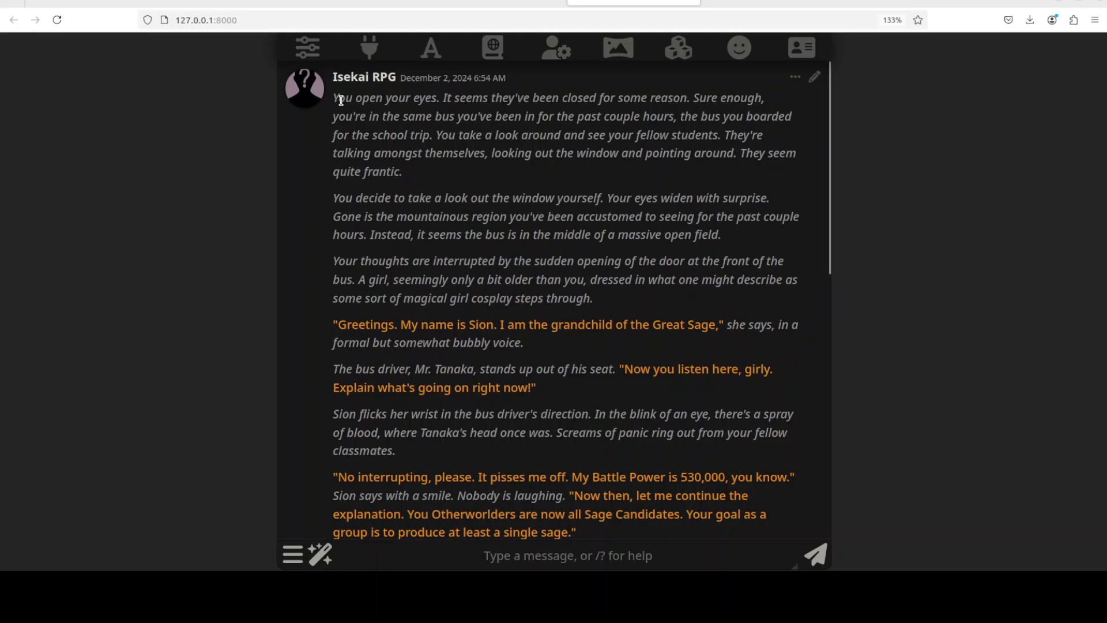
pyautogui.moveTo(559, 188)
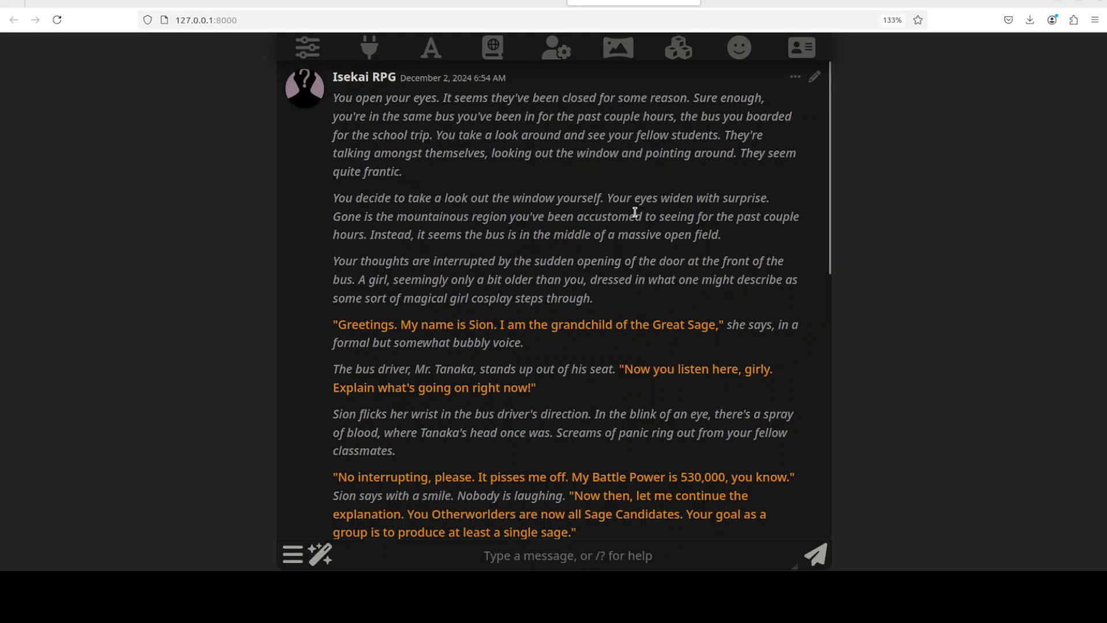
pyautogui.moveTo(348, 243)
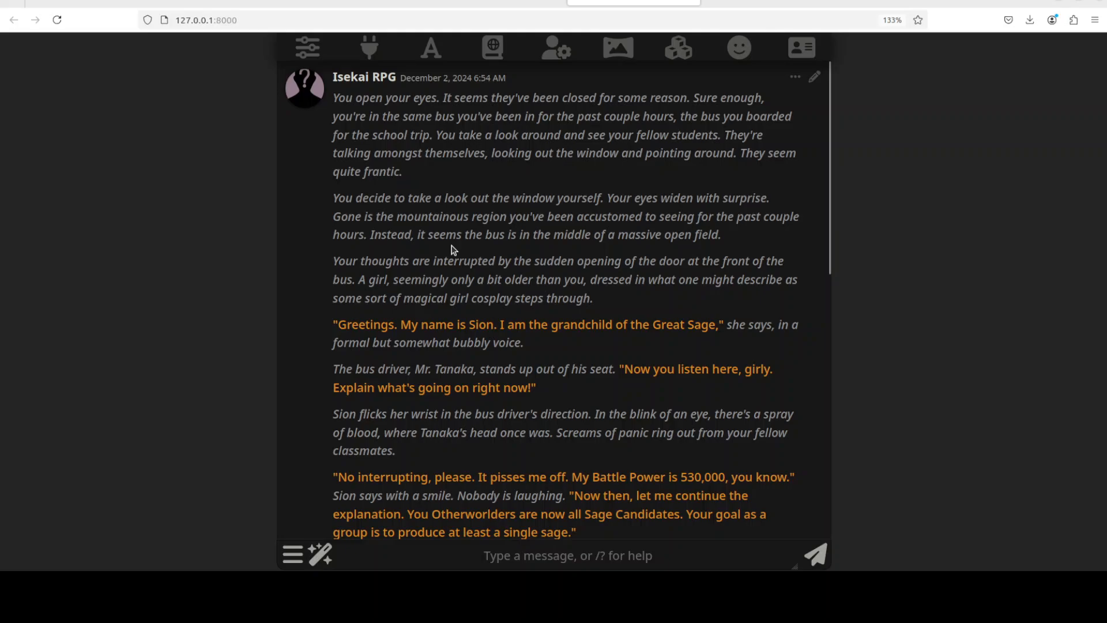
pyautogui.moveTo(559, 263)
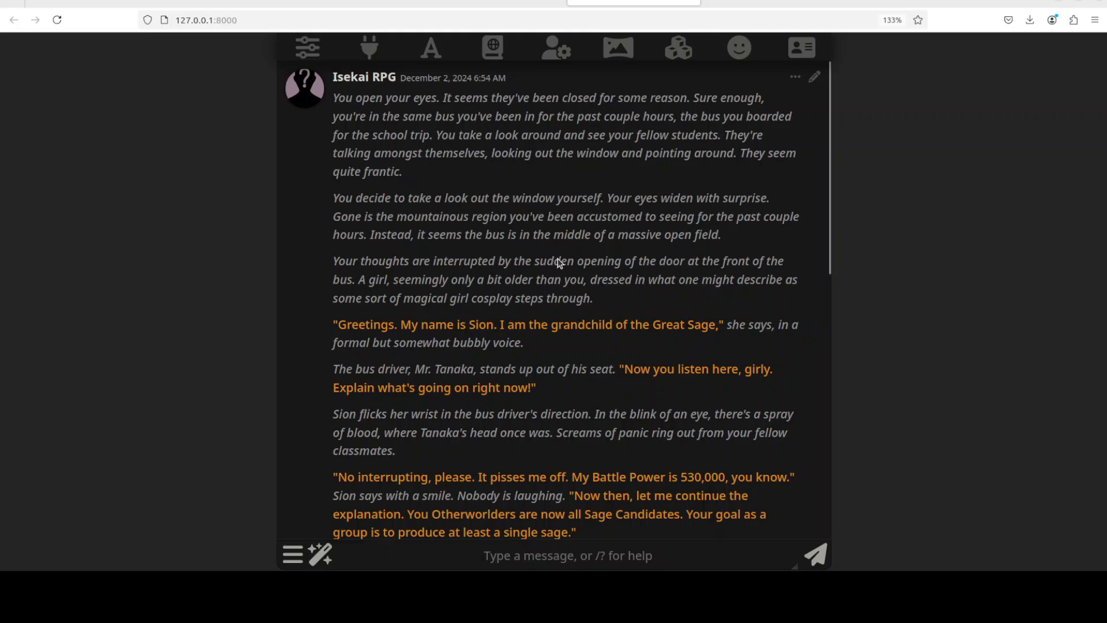
pyautogui.moveTo(717, 301)
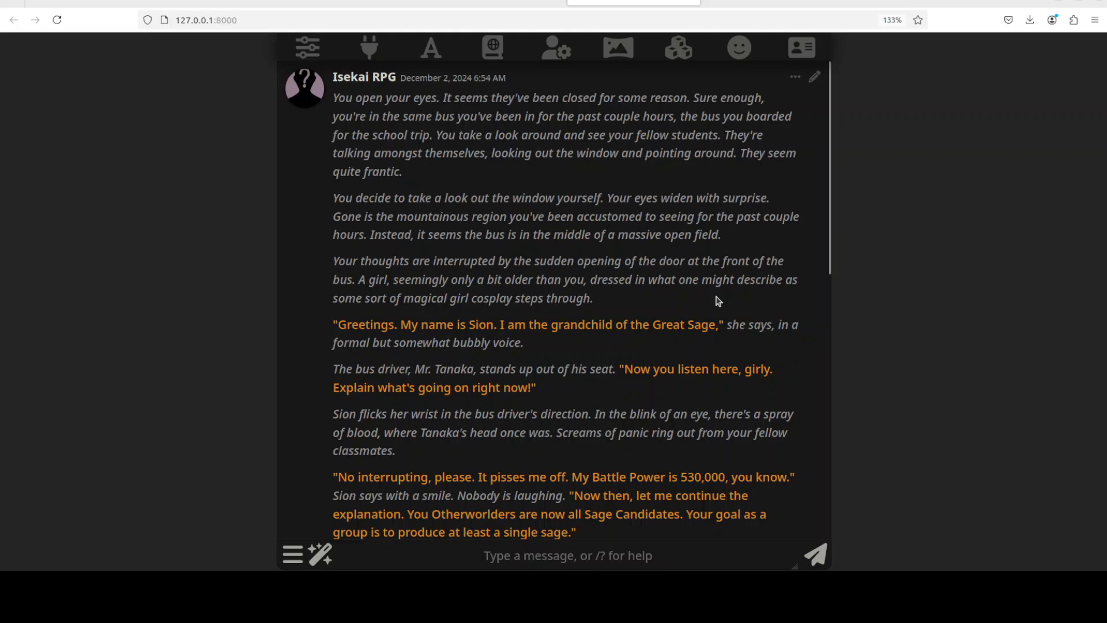
pyautogui.moveTo(656, 279)
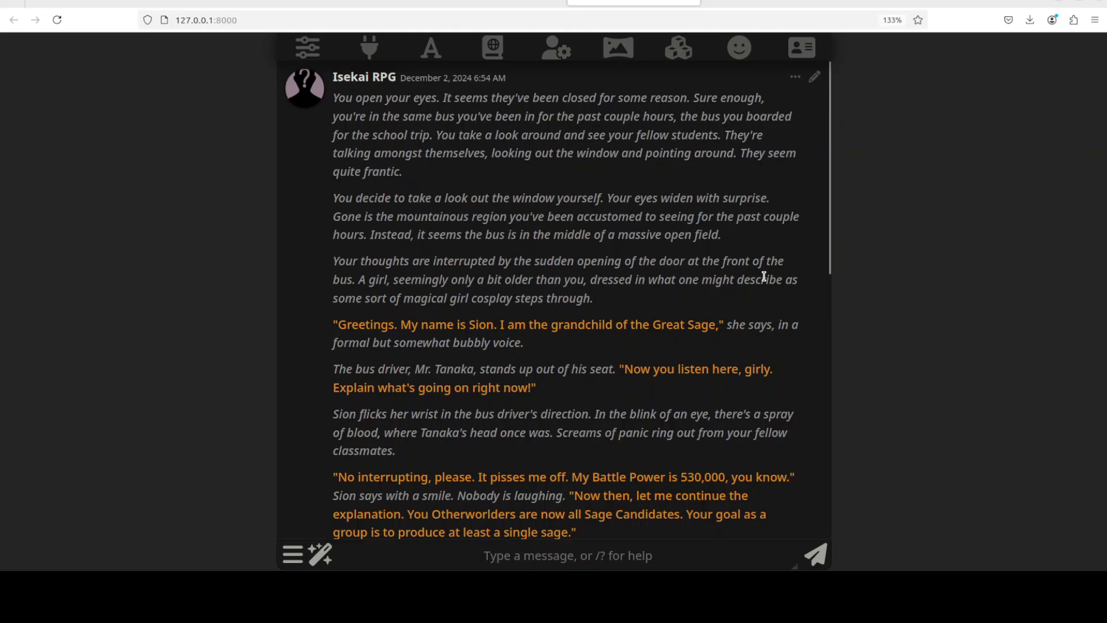
pyautogui.moveTo(434, 295)
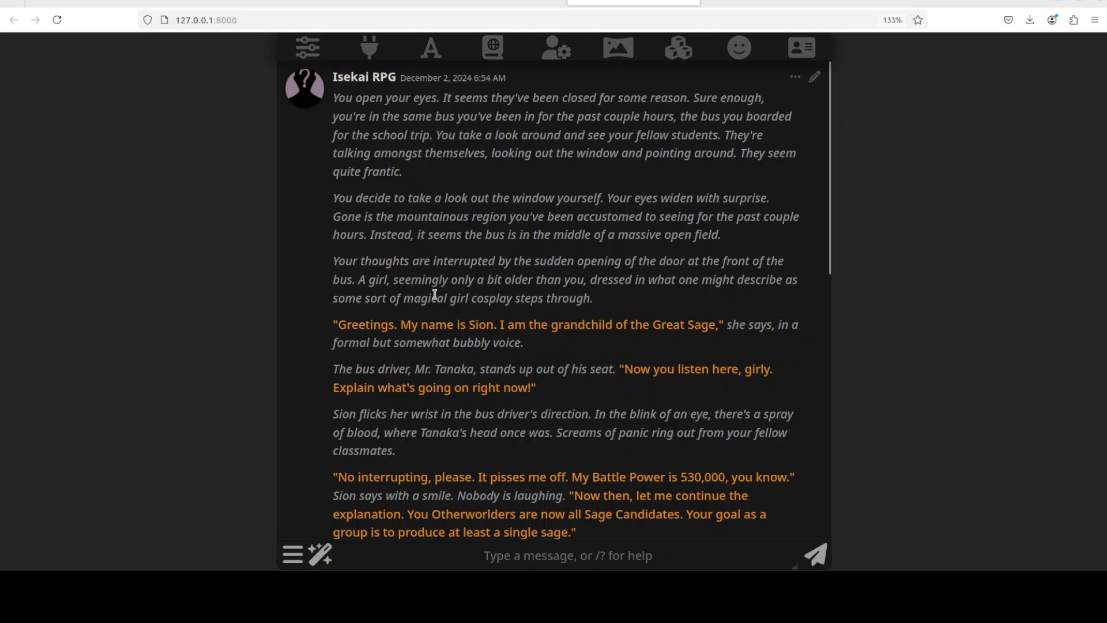
pyautogui.moveTo(613, 297)
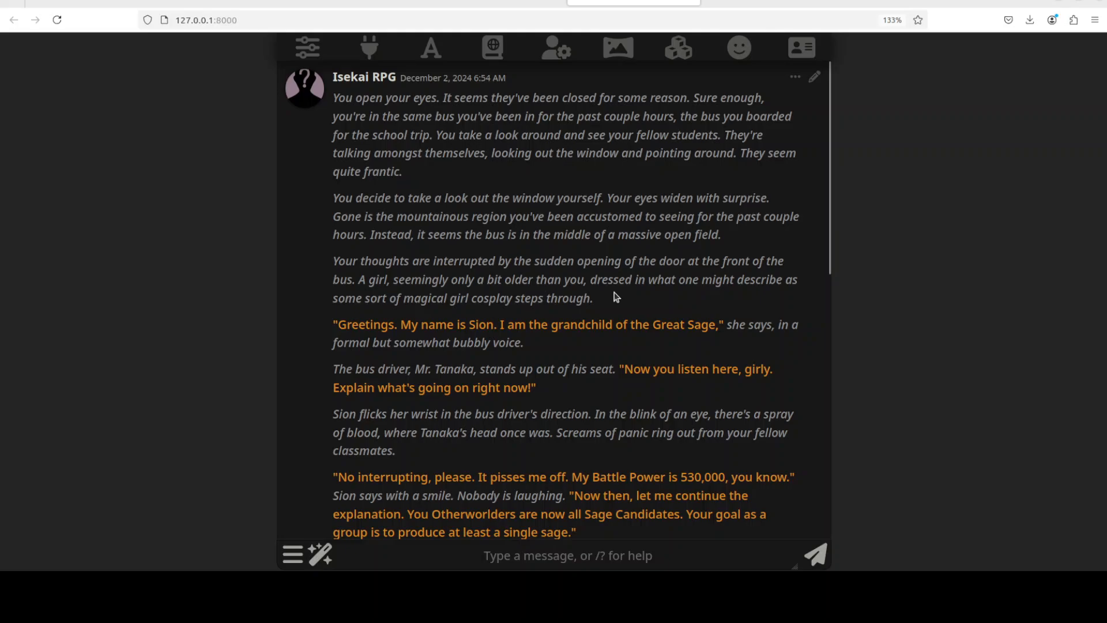
pyautogui.moveTo(764, 297)
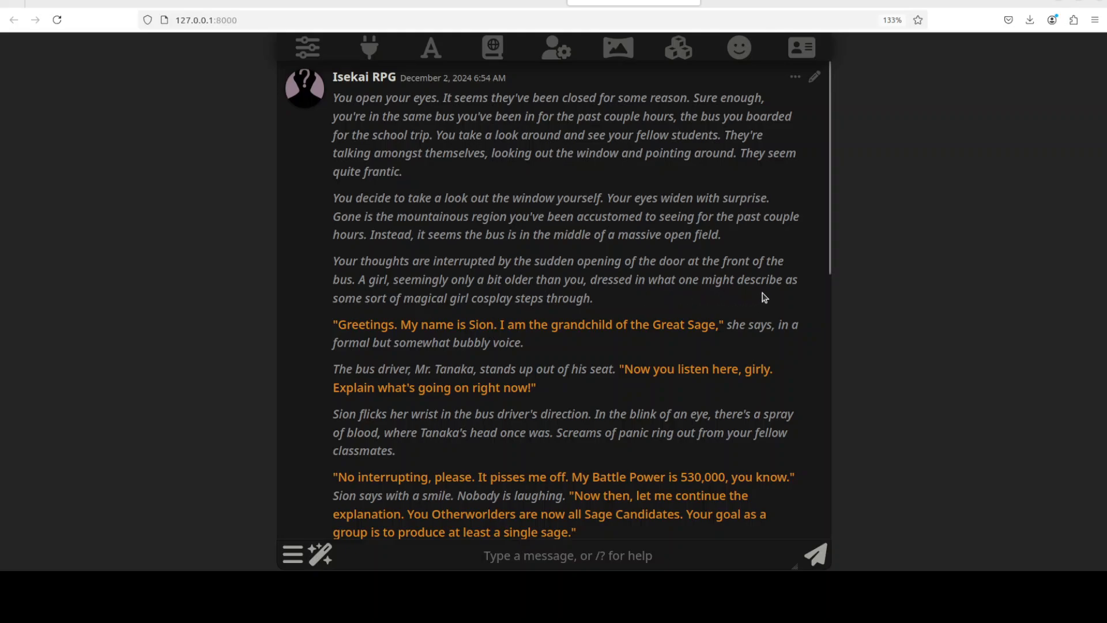
pyautogui.moveTo(522, 309)
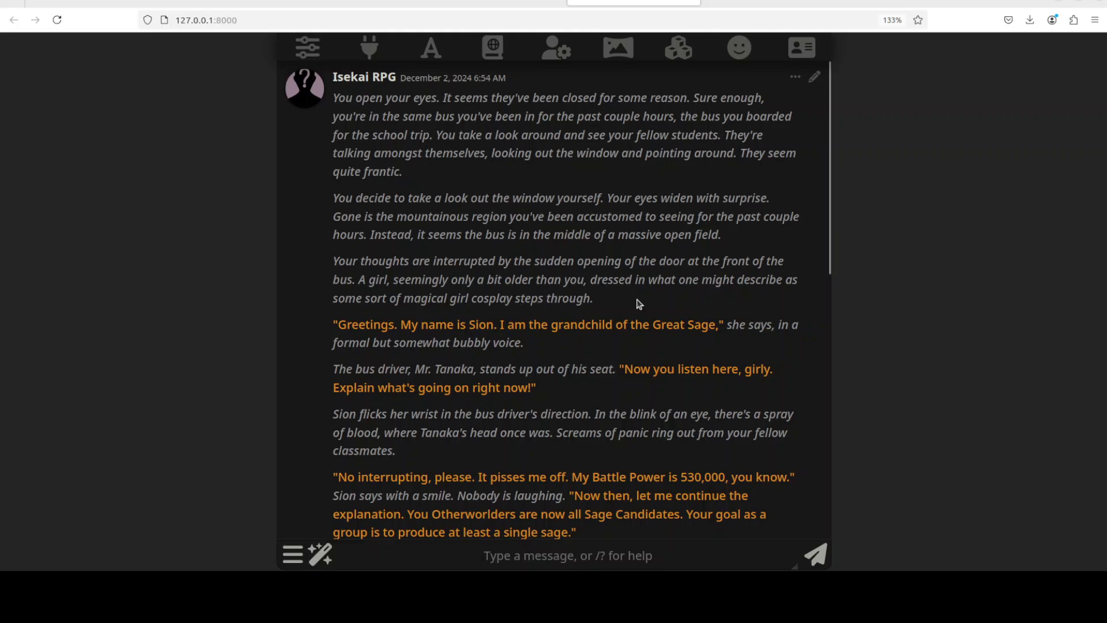
pyautogui.moveTo(667, 336)
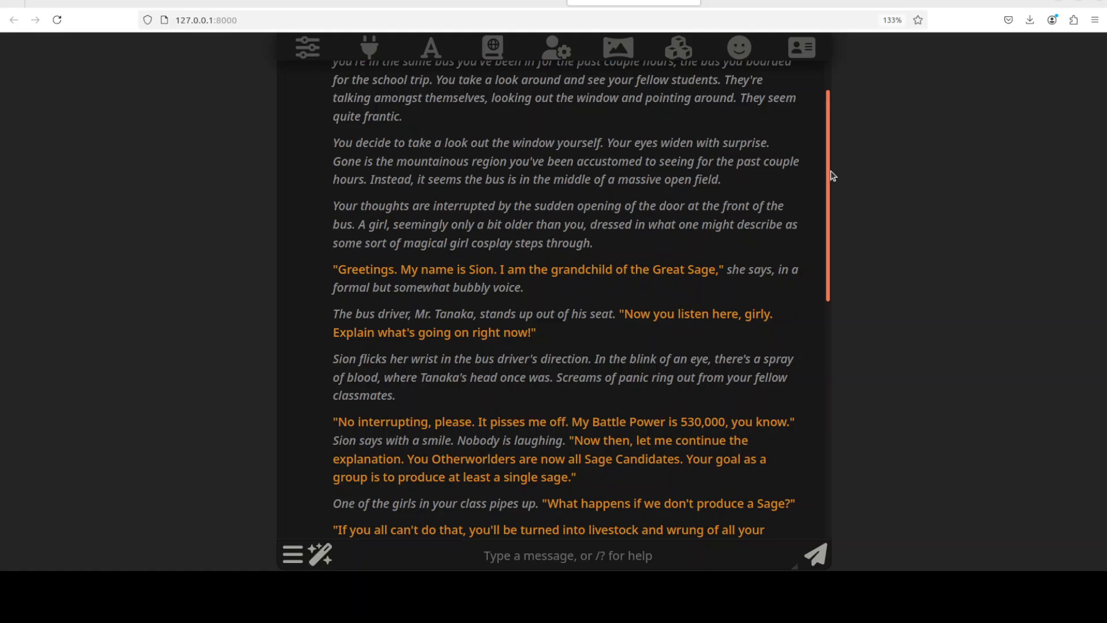
pyautogui.scroll(-3)
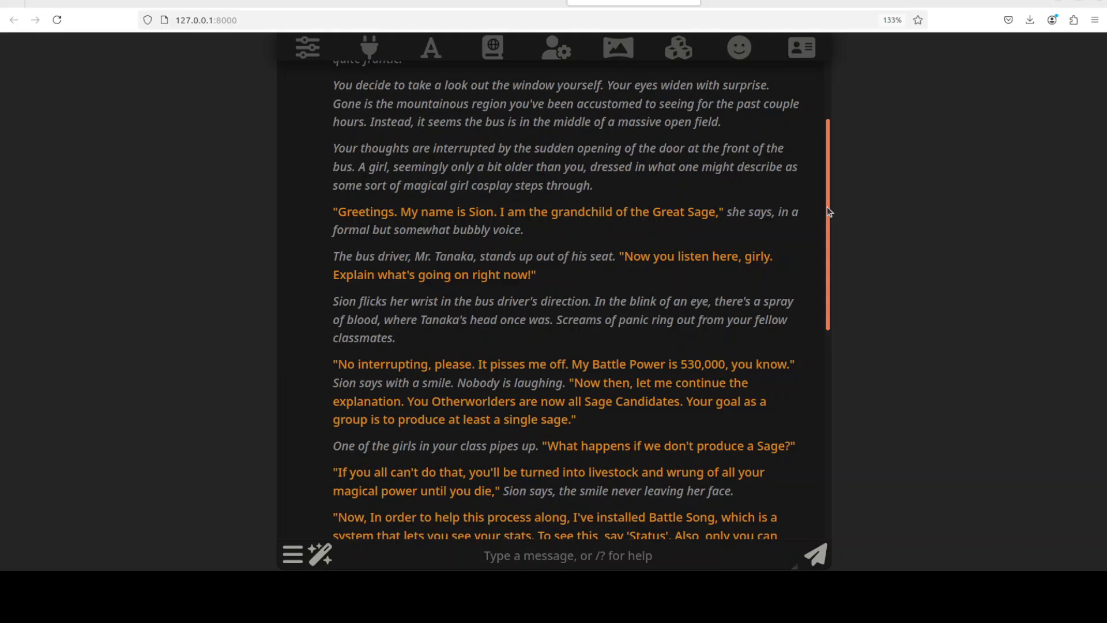
pyautogui.scroll(-3)
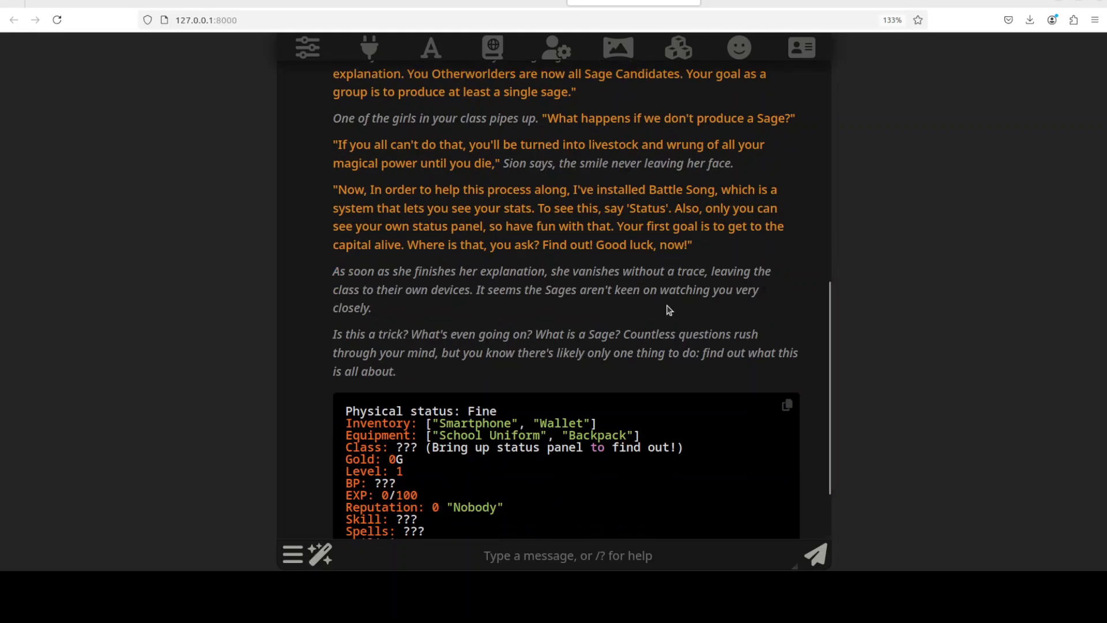
pyautogui.moveTo(433, 337)
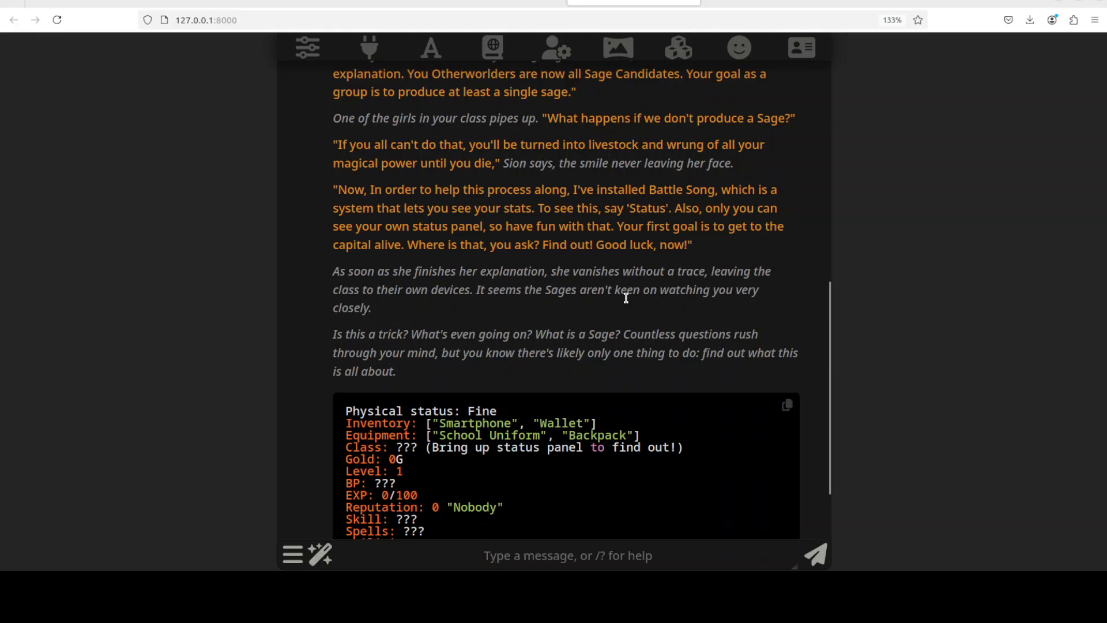
pyautogui.moveTo(713, 303)
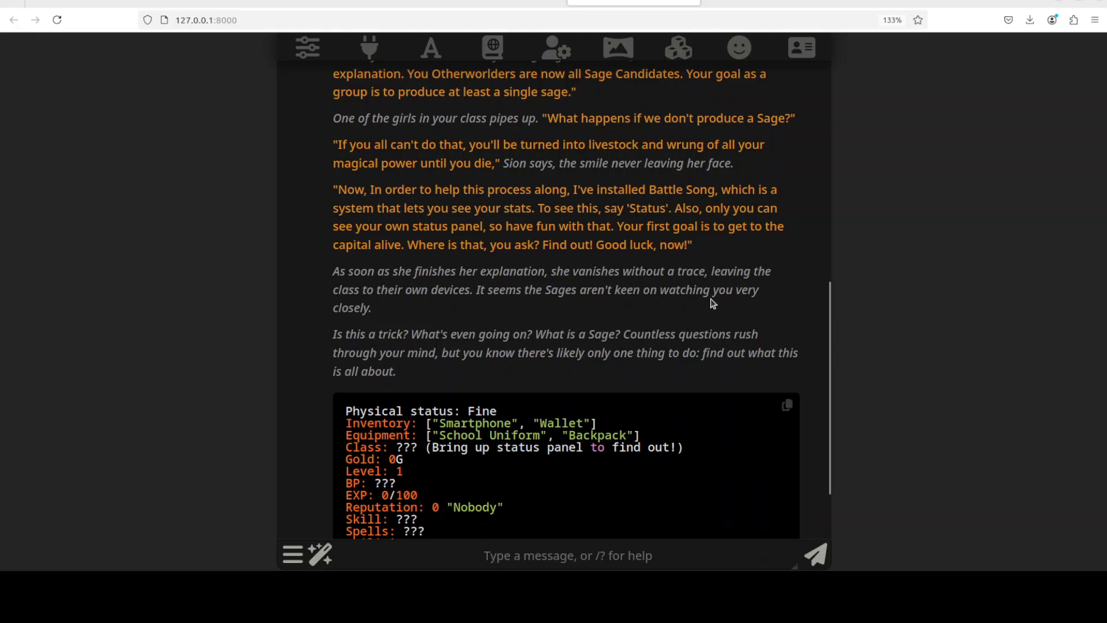
pyautogui.moveTo(595, 356)
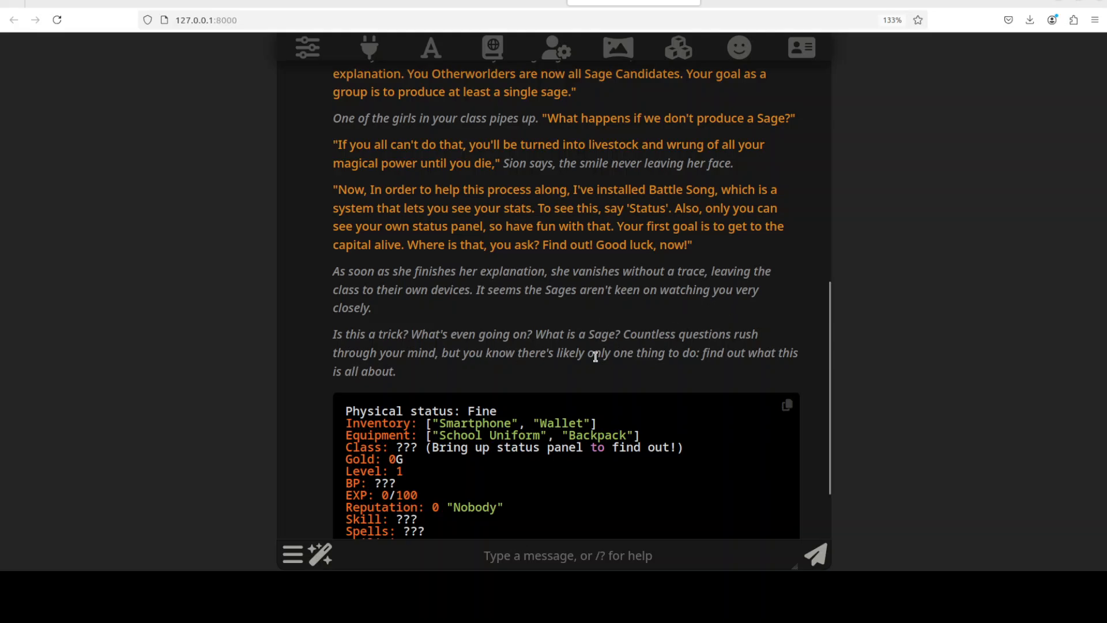
pyautogui.moveTo(845, 341)
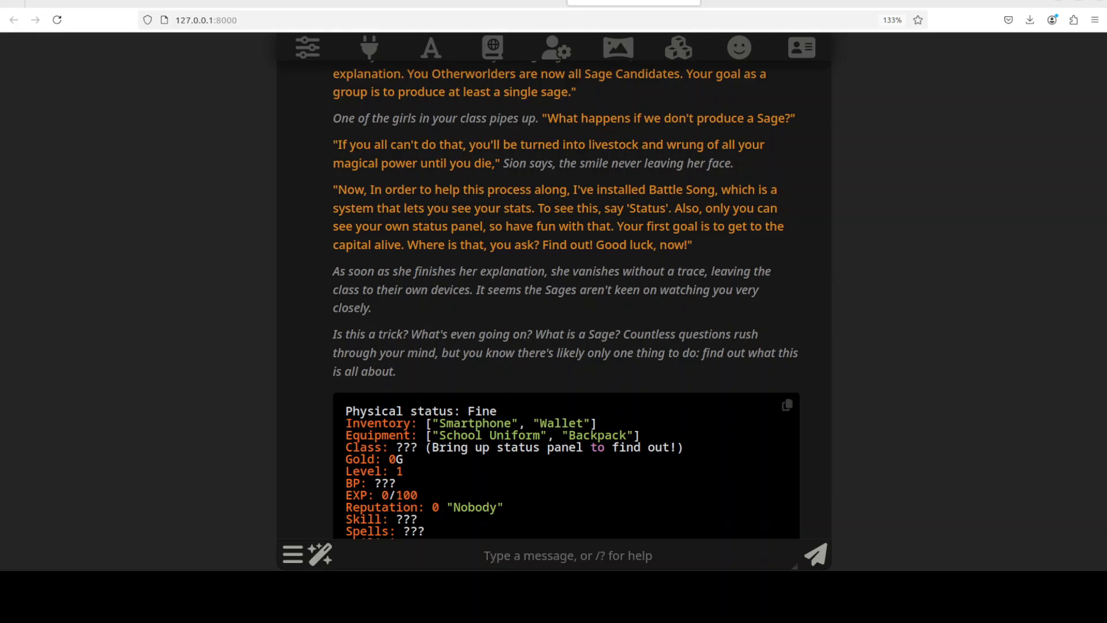
pyautogui.moveTo(896, 168)
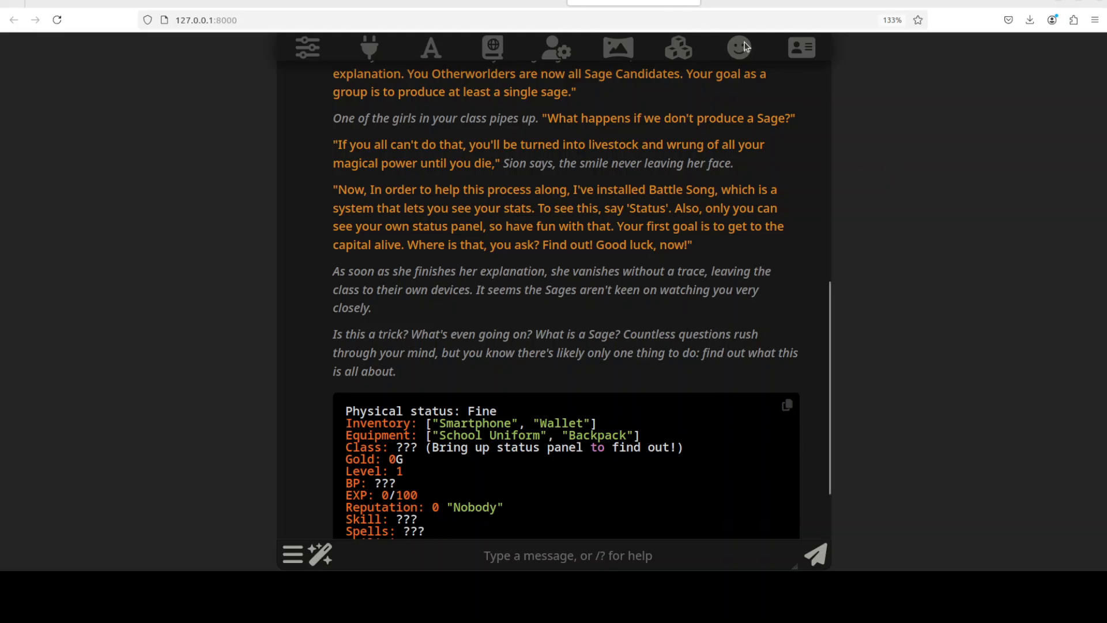
pyautogui.click(738, 47)
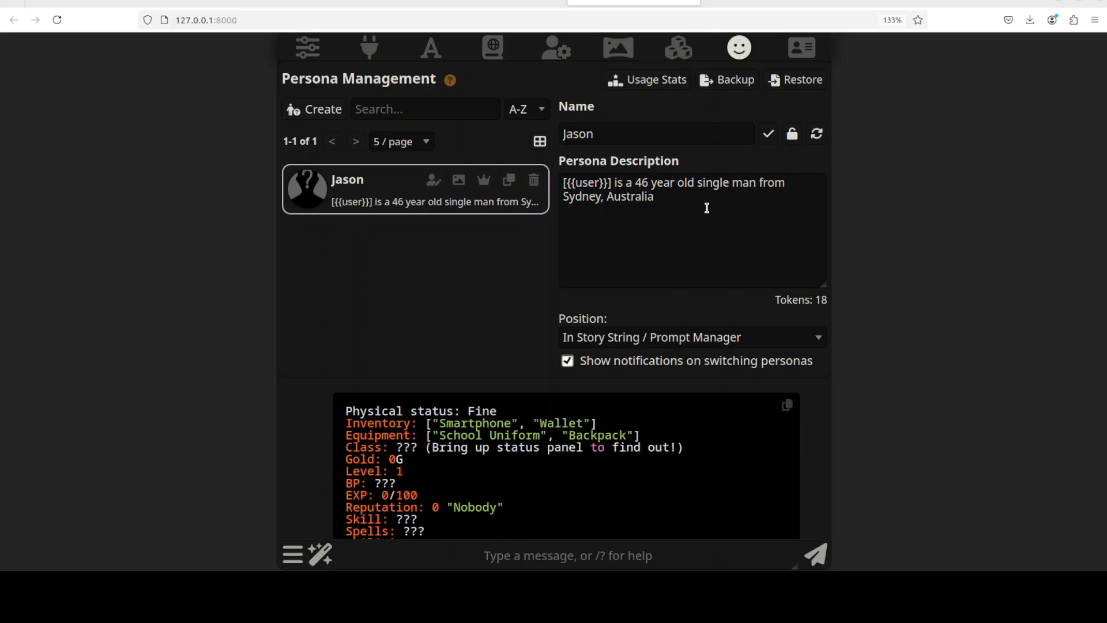
pyautogui.moveTo(679, 193)
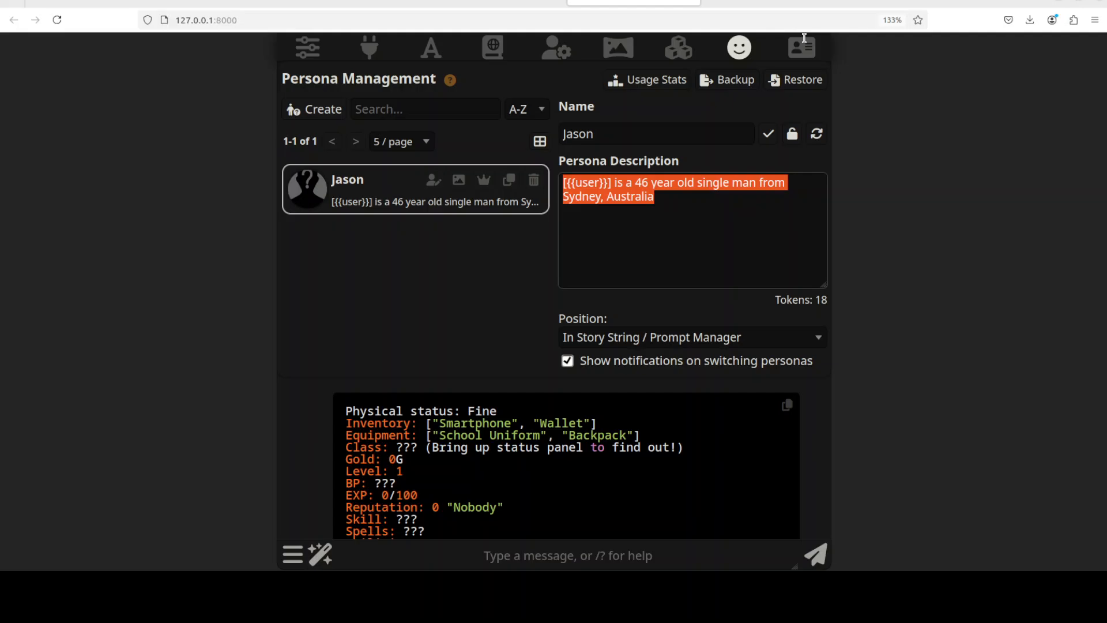
pyautogui.click(801, 47)
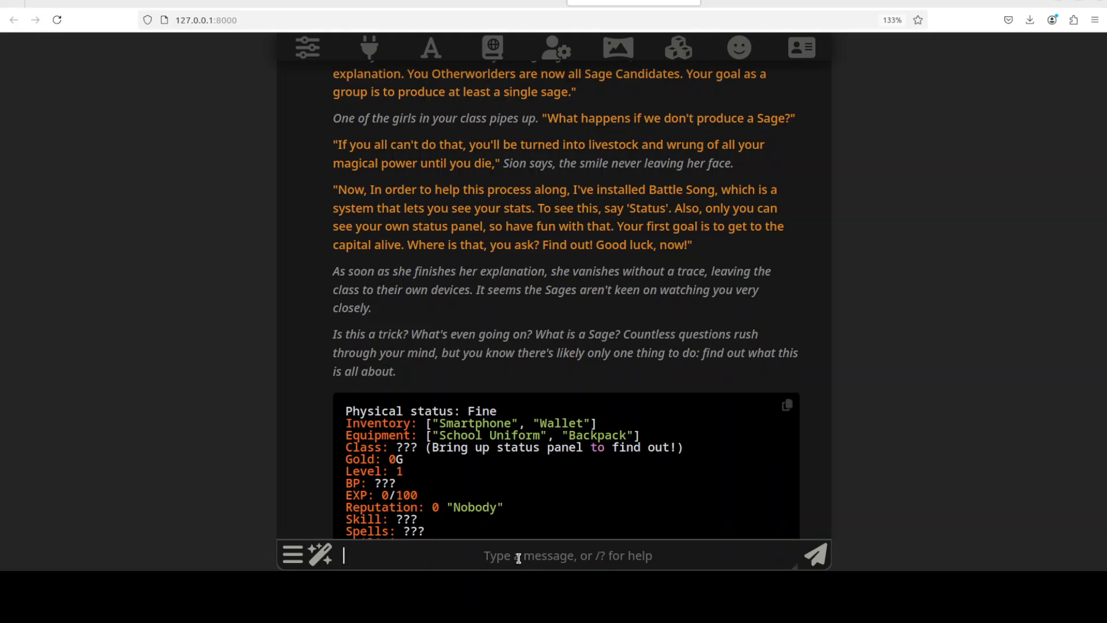
pyautogui.moveTo(518, 557)
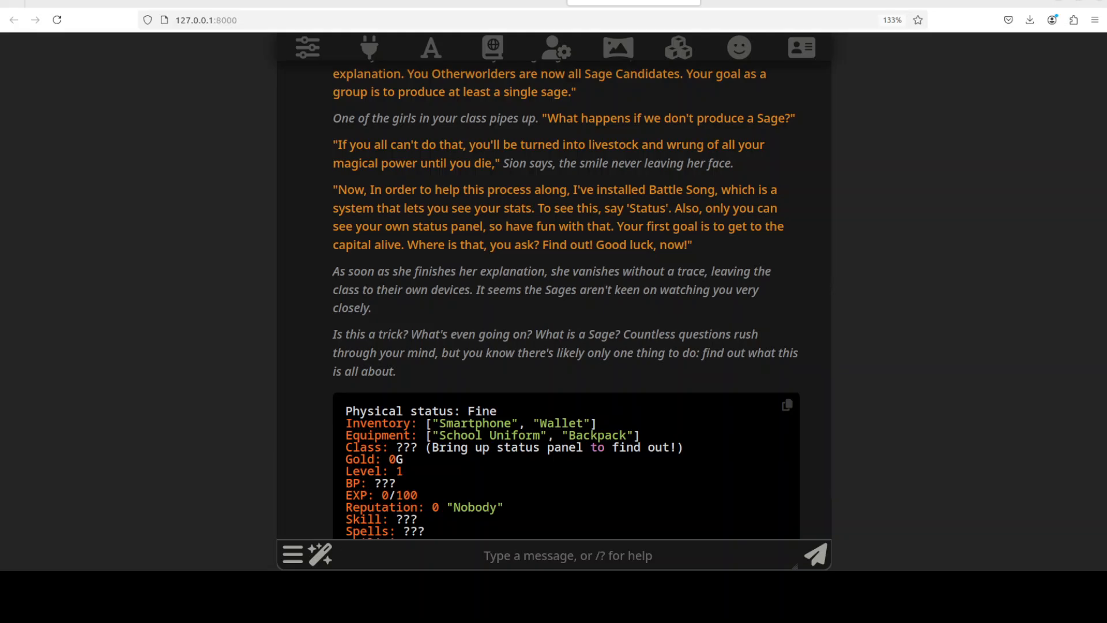
# Step: Send 'Status' to the Isekai RPG and get a stats panel reply
pyautogui.click(564, 555)
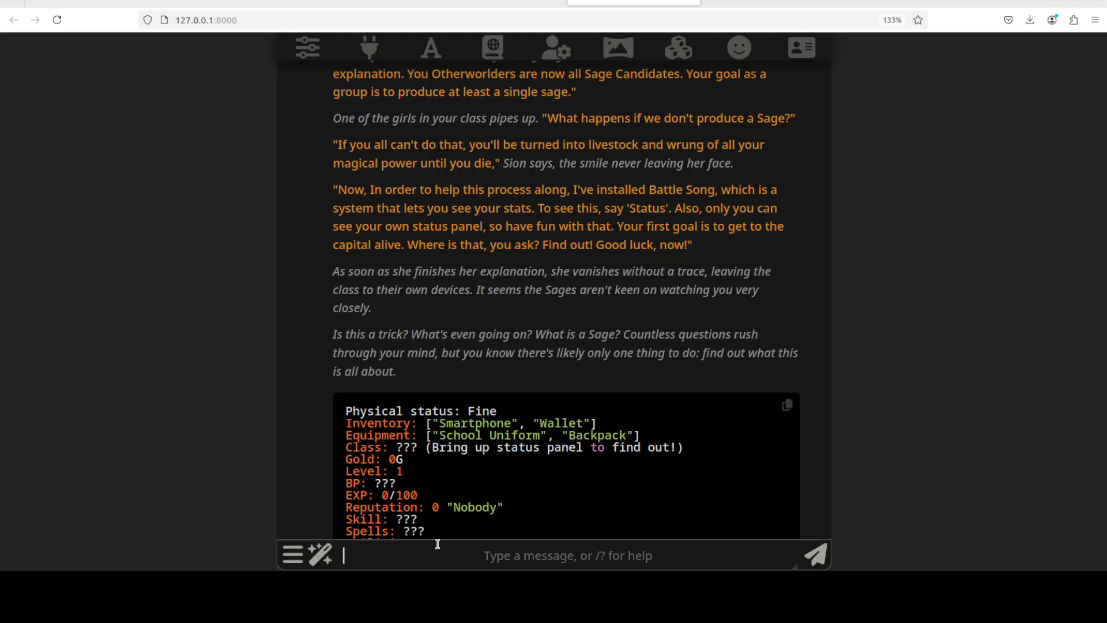
pyautogui.write('Status')
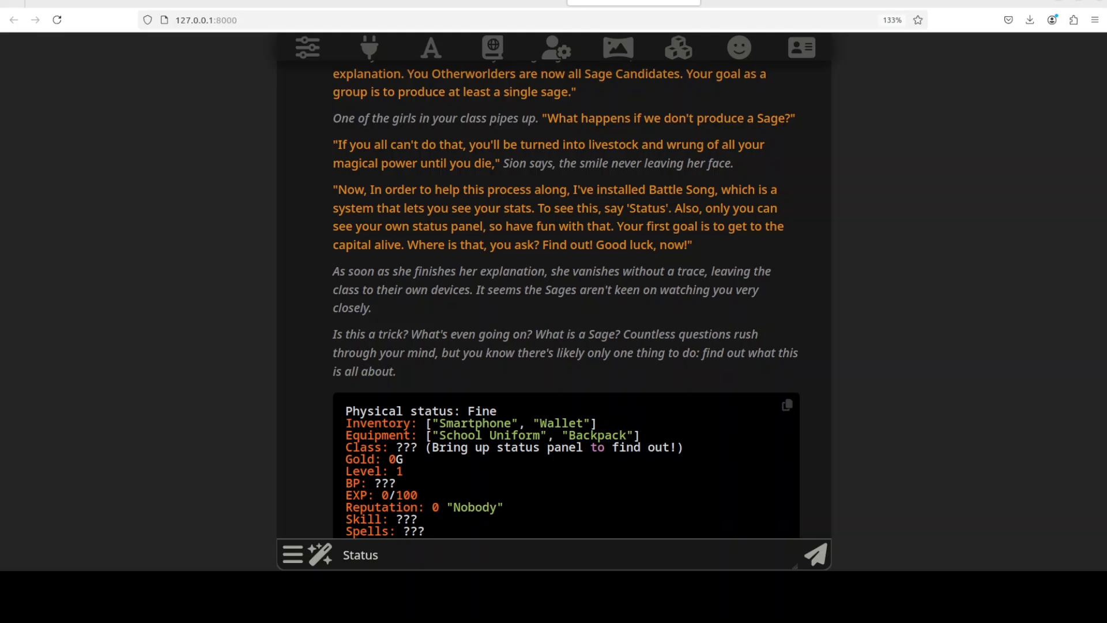
pyautogui.click(360, 554)
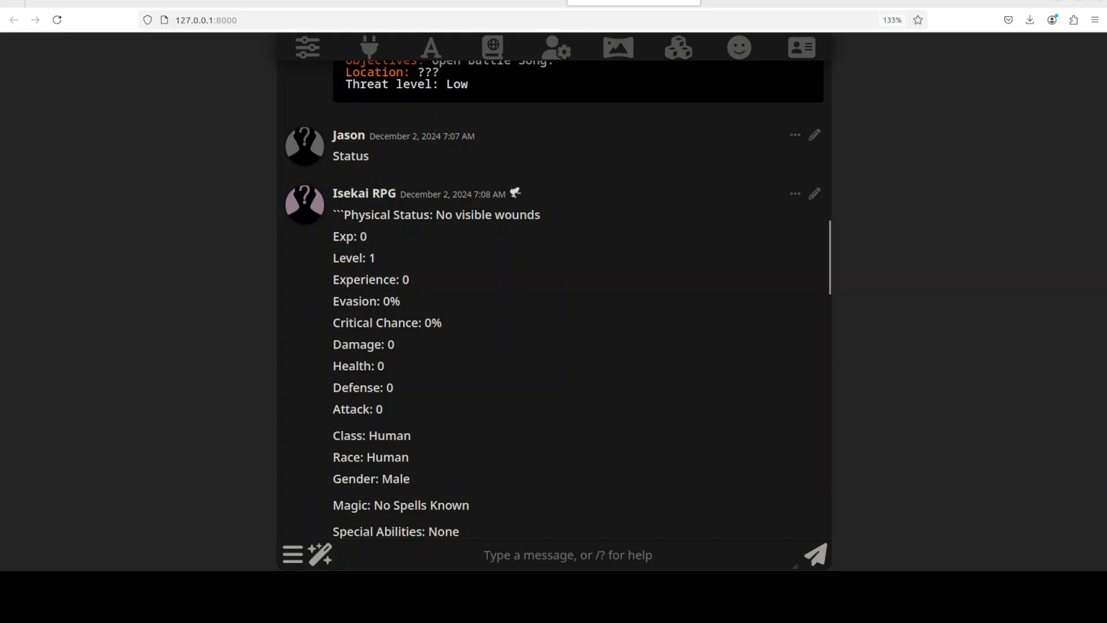
# Step: Send 'We should search the bus for any clues or useful items before we leave.' and read the reply
pyautogui.scroll(-3)
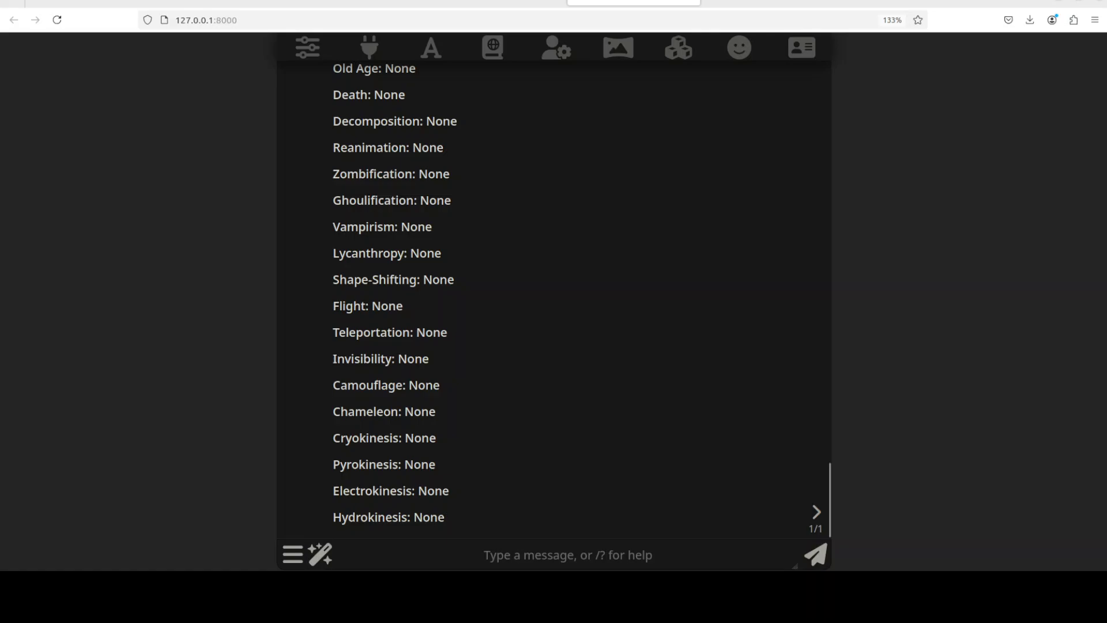
pyautogui.write('We should search the bus for any clues or useful items before we leave.')
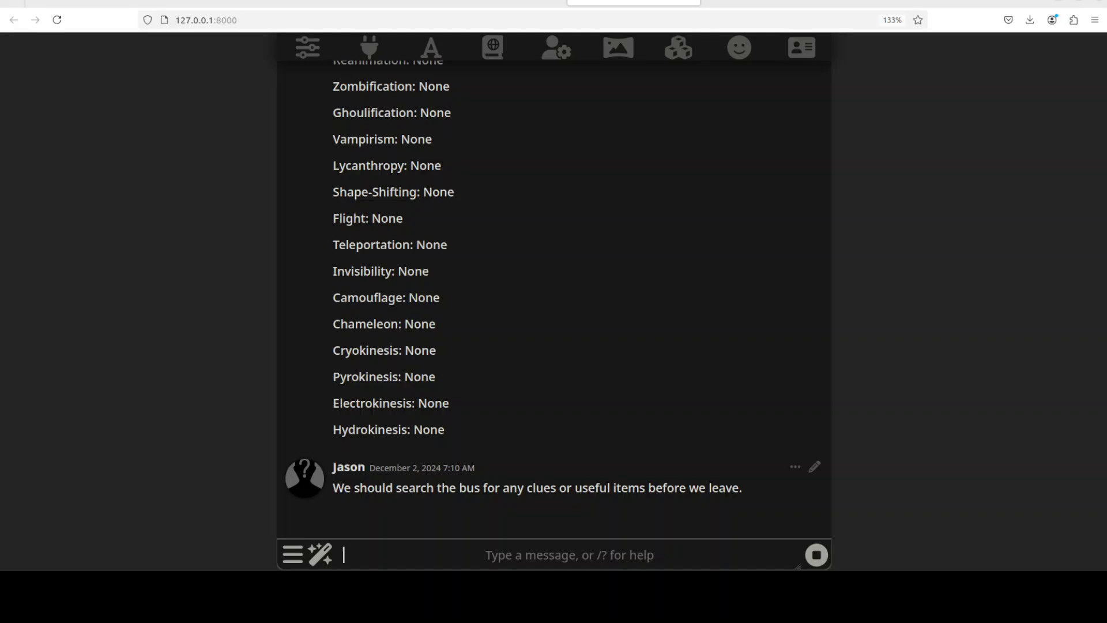
pyautogui.click(815, 554)
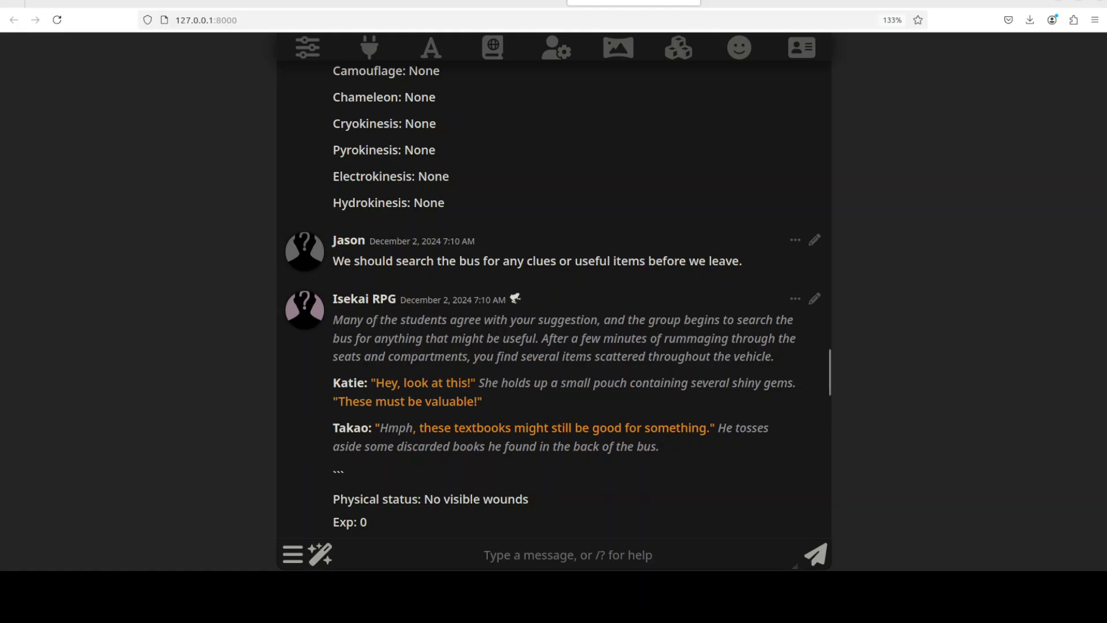
pyautogui.scroll(-3)
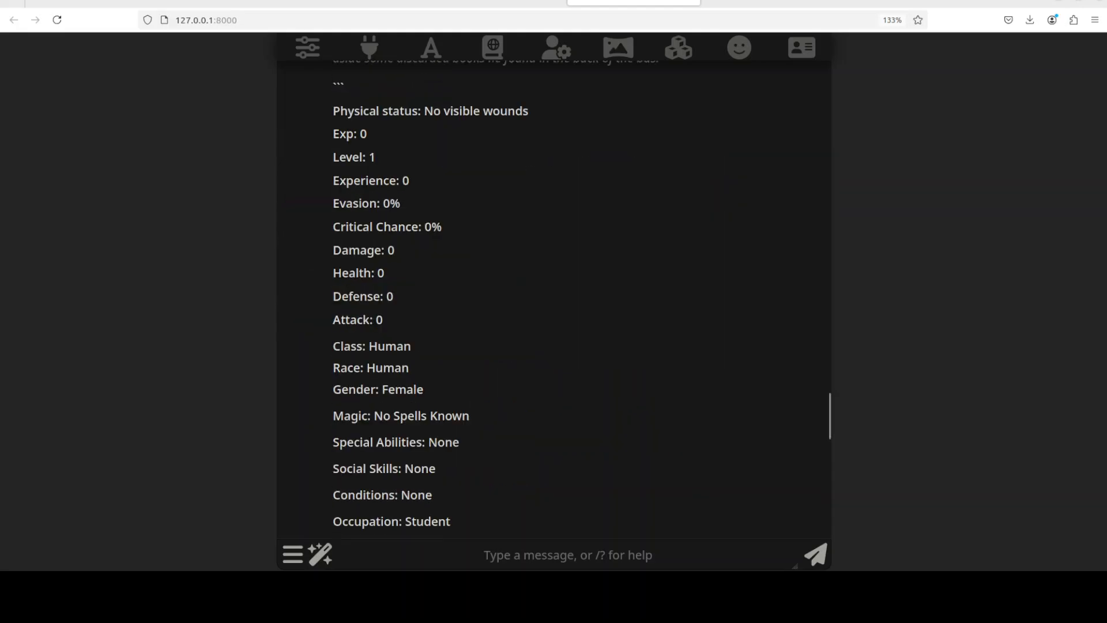
pyautogui.scroll(-3)
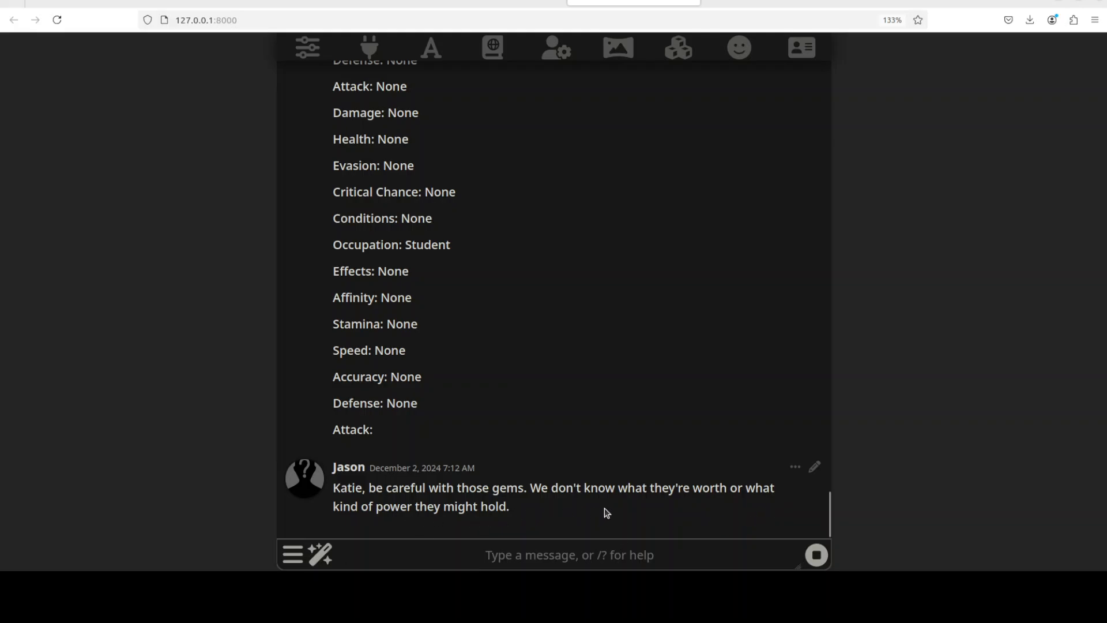
# Step: Send the warning to Katie about the gems and read the generated reply
pyautogui.click(814, 554)
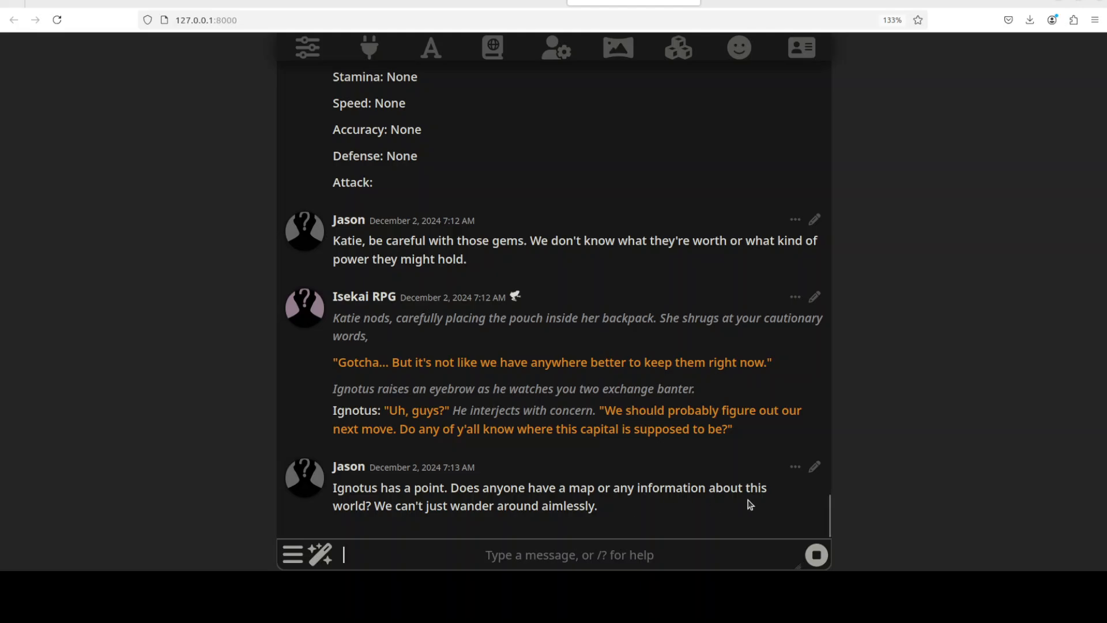
pyautogui.moveTo(627, 514)
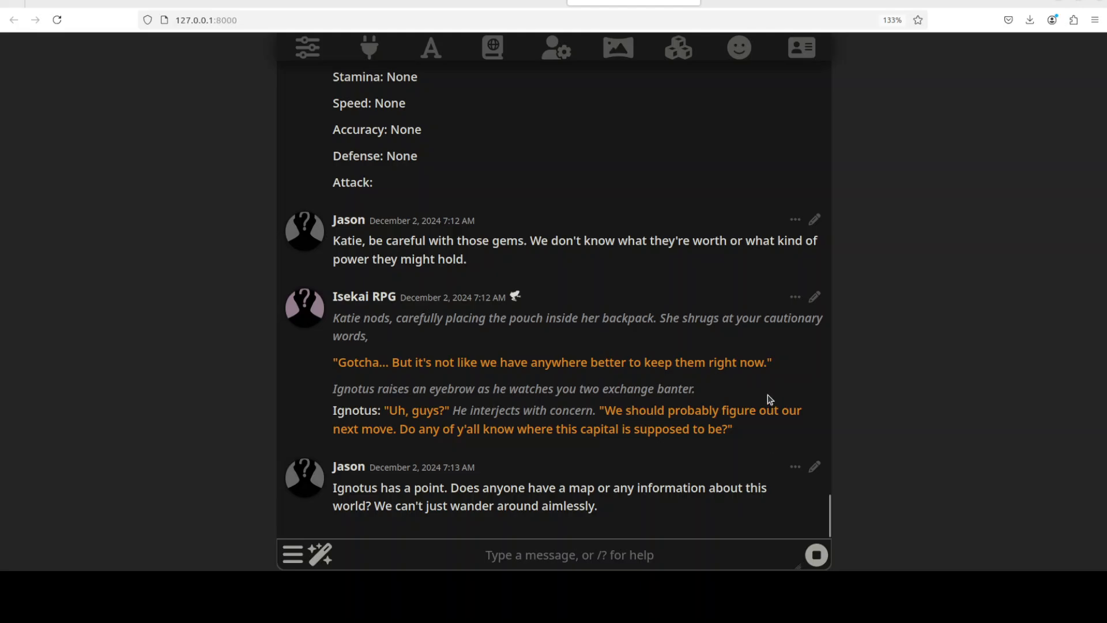
pyautogui.moveTo(767, 395)
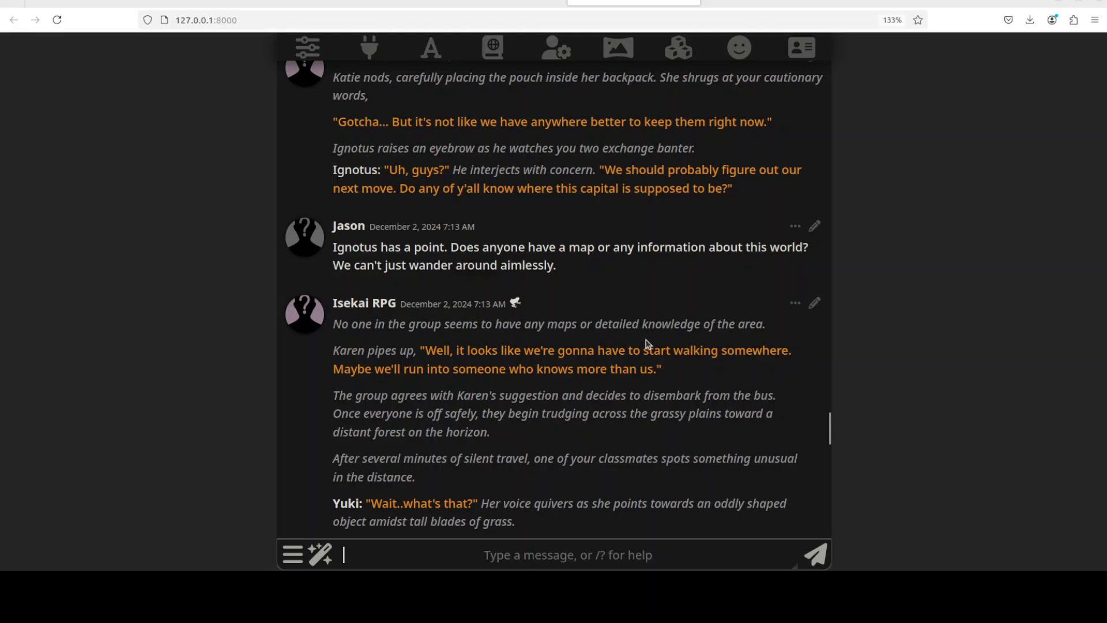
pyautogui.moveTo(369, 360)
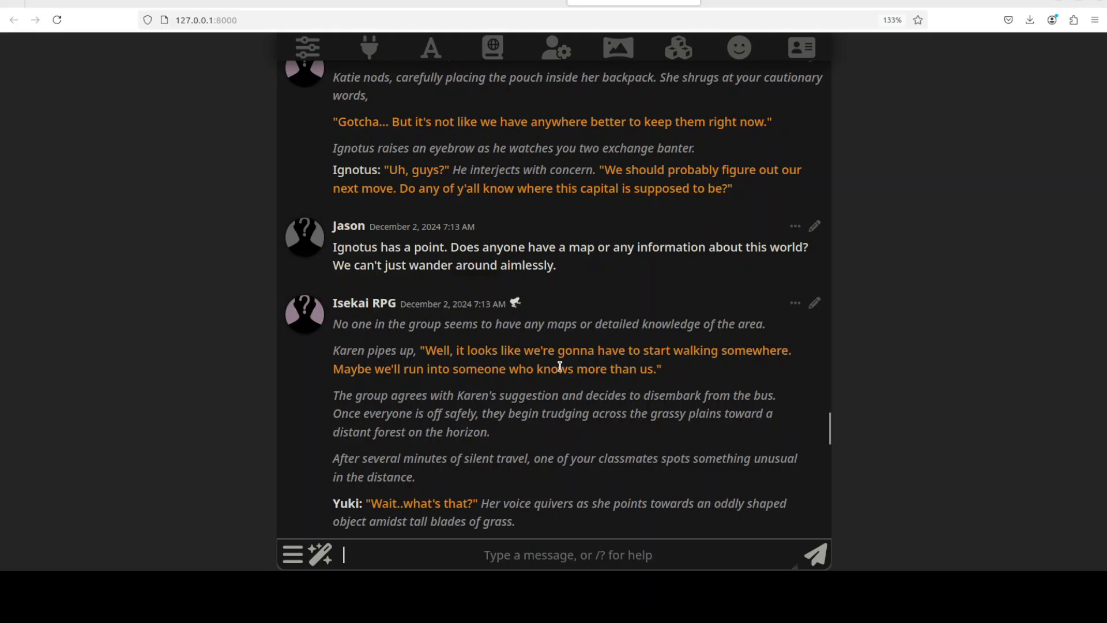
pyautogui.moveTo(798, 366)
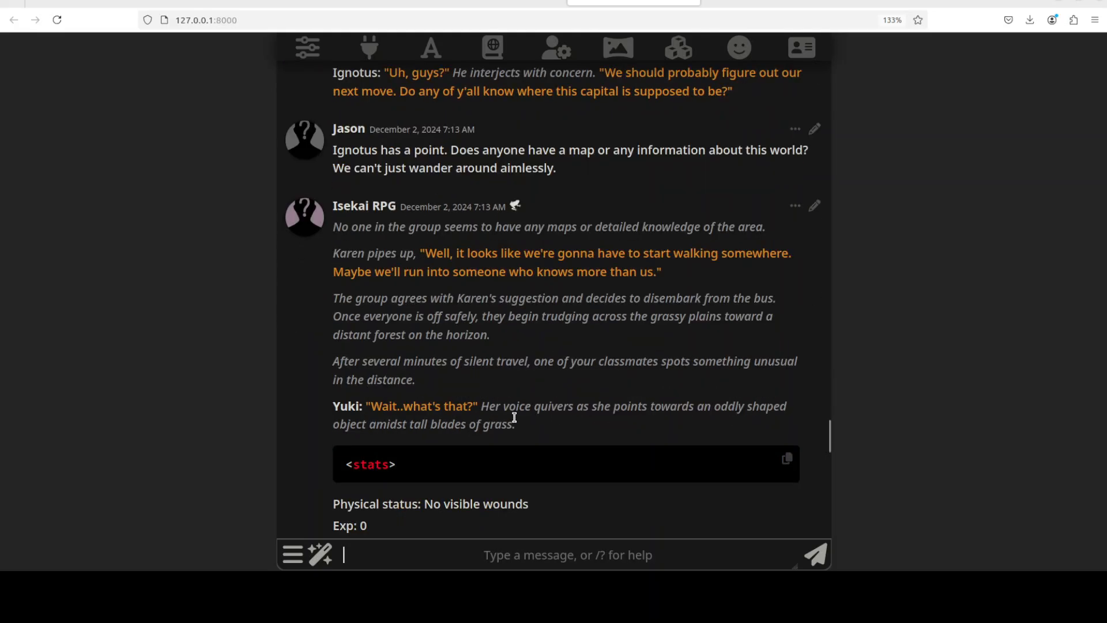
pyautogui.moveTo(782, 412)
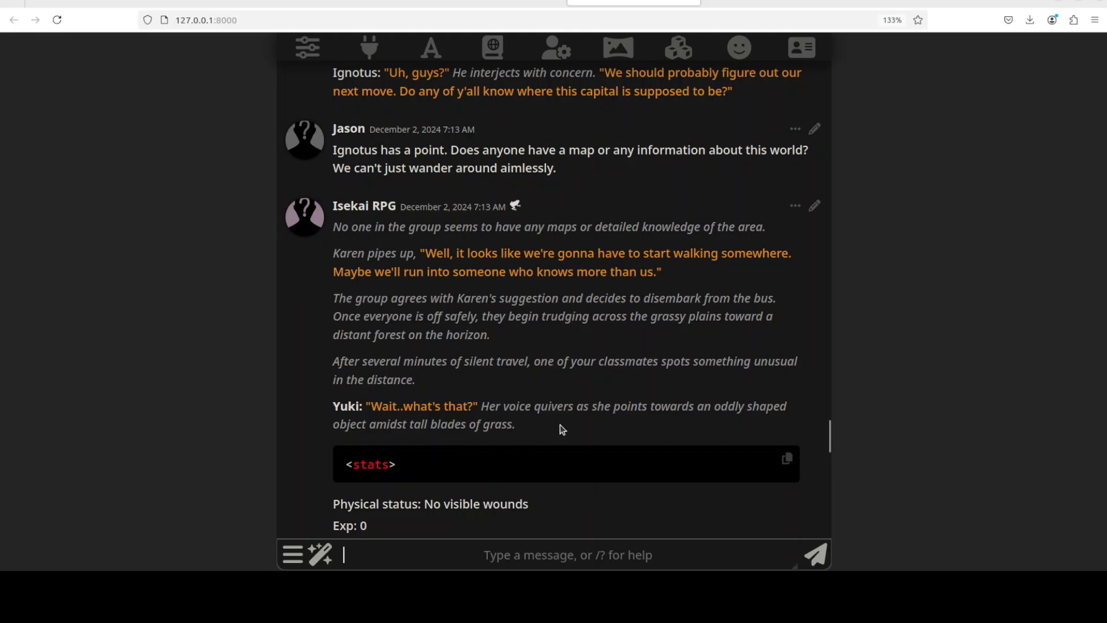
pyautogui.scroll(-3)
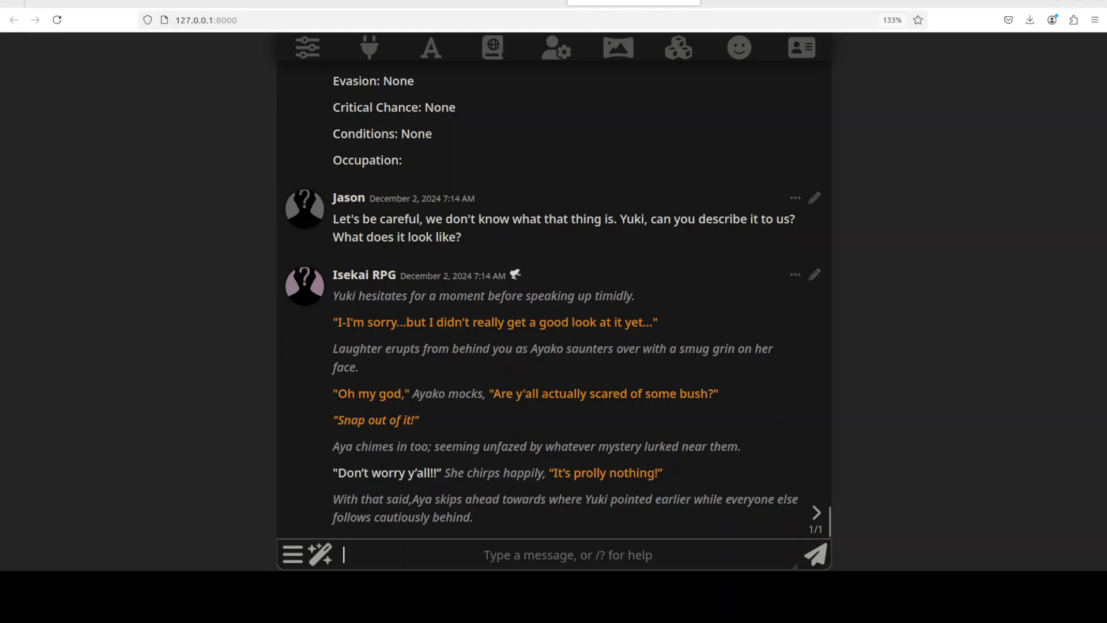
# Step: Send 'Aya, wait! Don't just rush over there without being careful.'
pyautogui.write("Aya, wait! Don't just rush over there without being careful. We don't know what that thing is or what it might do. Let's approach it together and be prepared for anything.")
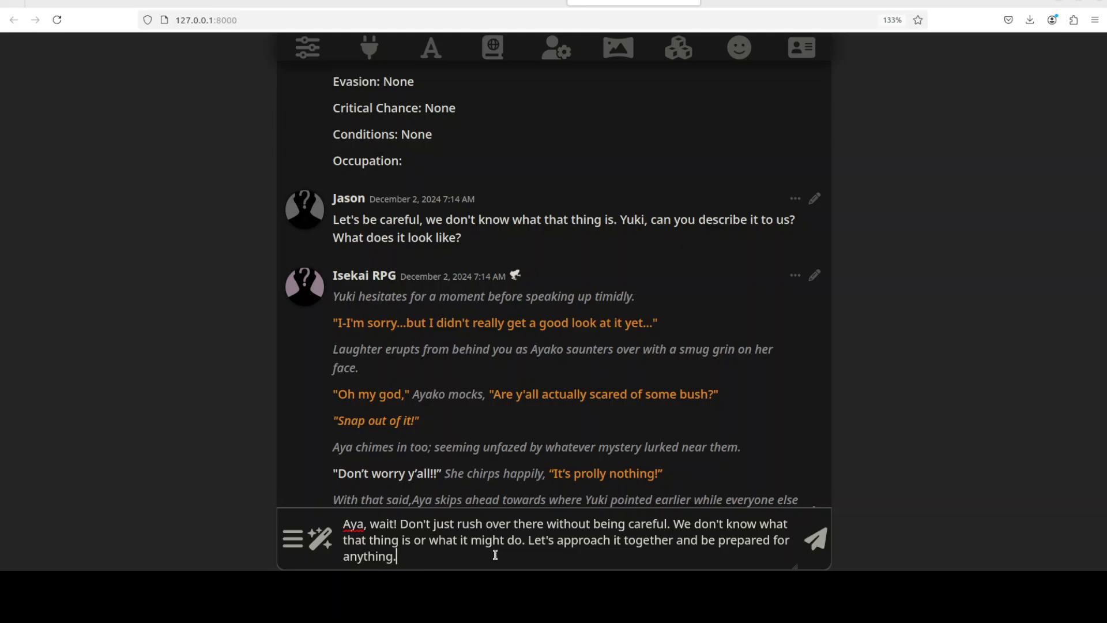
pyautogui.click(813, 538)
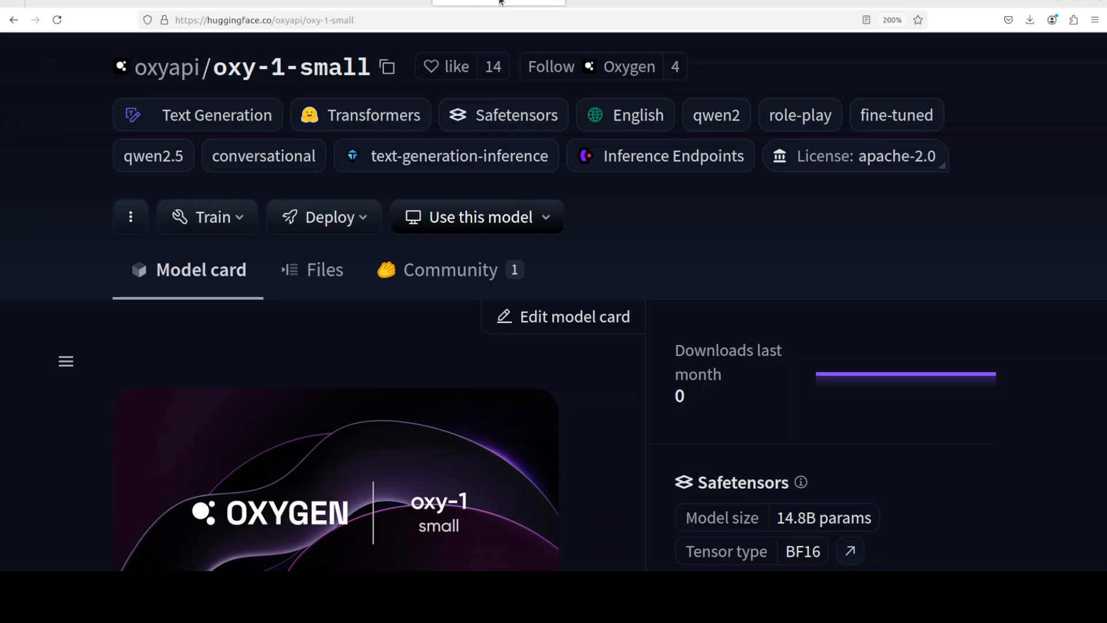
pyautogui.moveTo(492, 3)
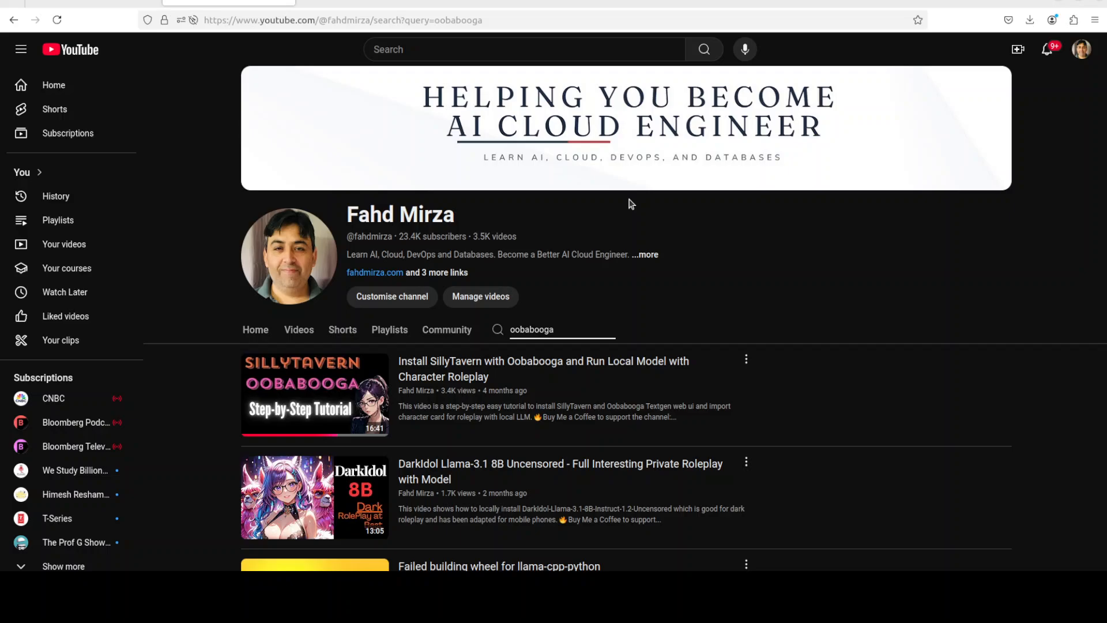
pyautogui.moveTo(617, 196)
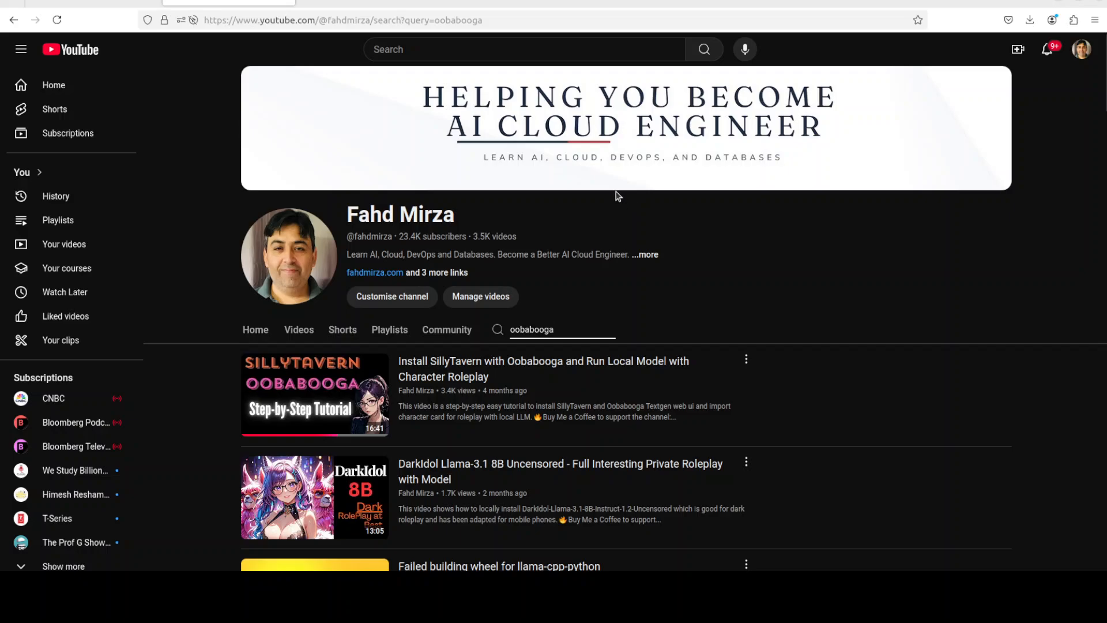